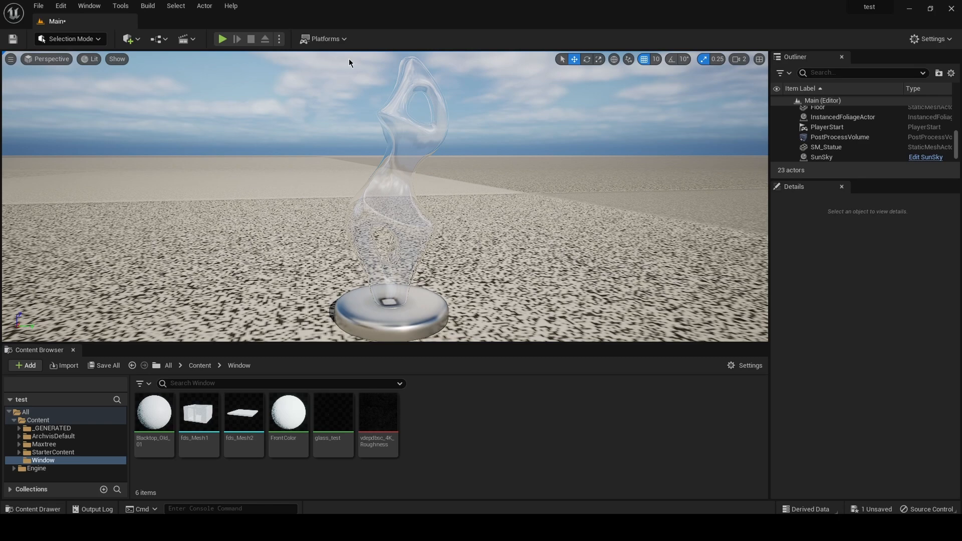
pyautogui.moveTo(494, 148)
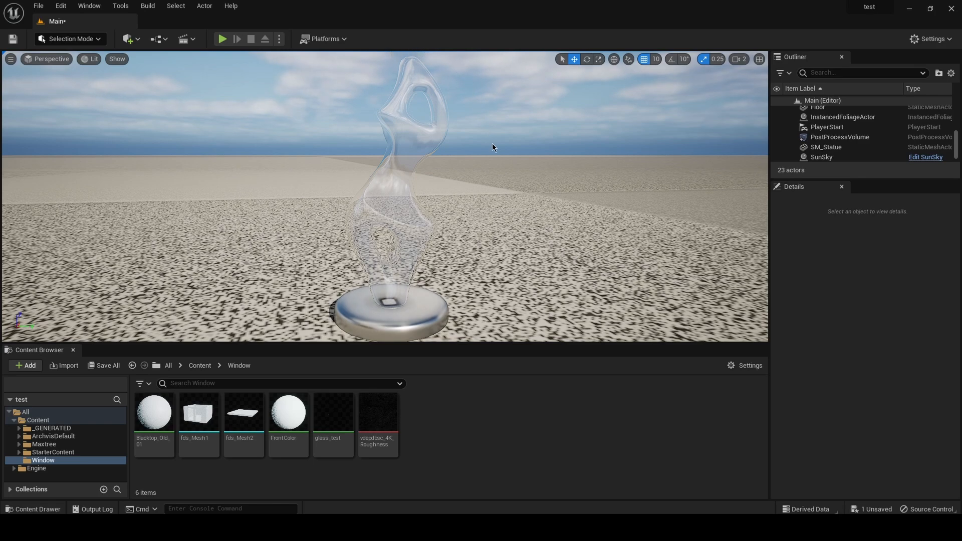
pyautogui.moveTo(462, 296)
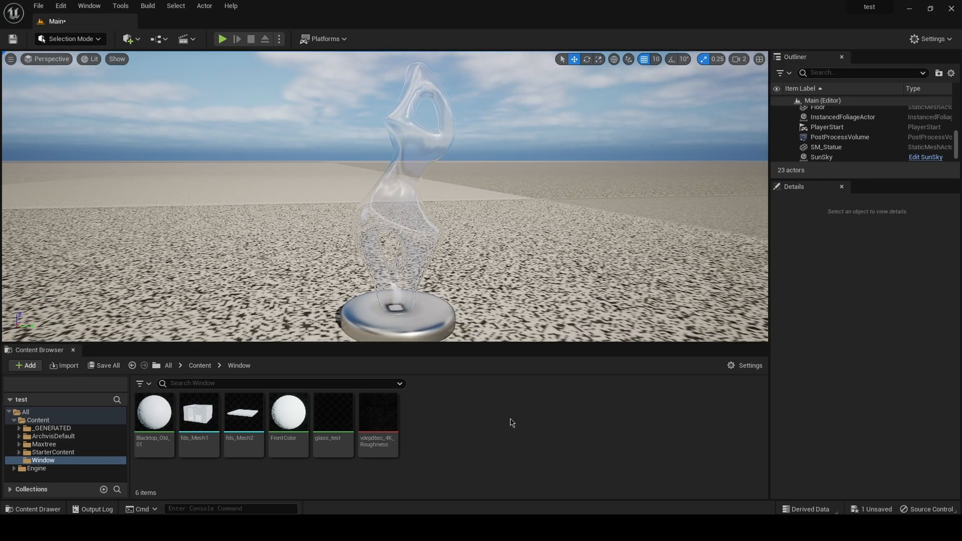
pyautogui.moveTo(333, 164)
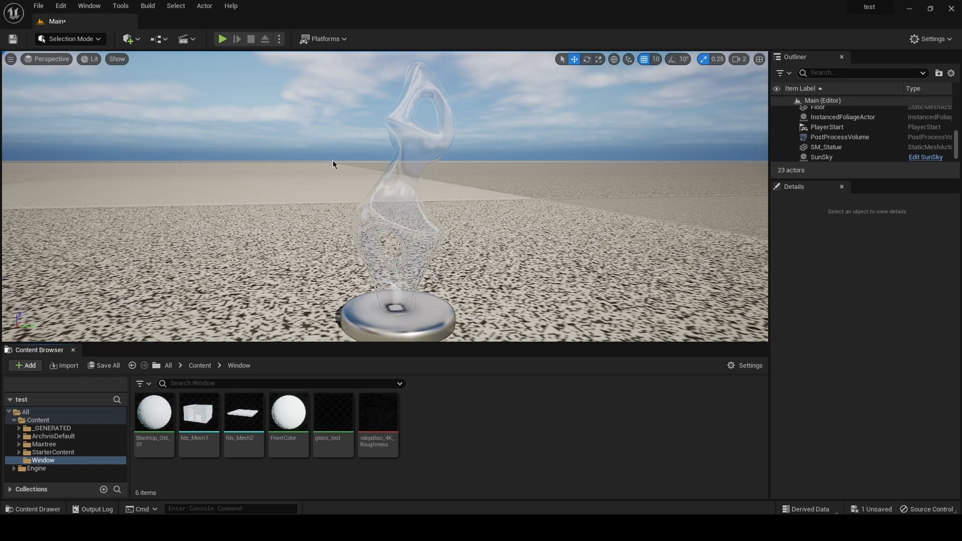
pyautogui.moveTo(481, 380)
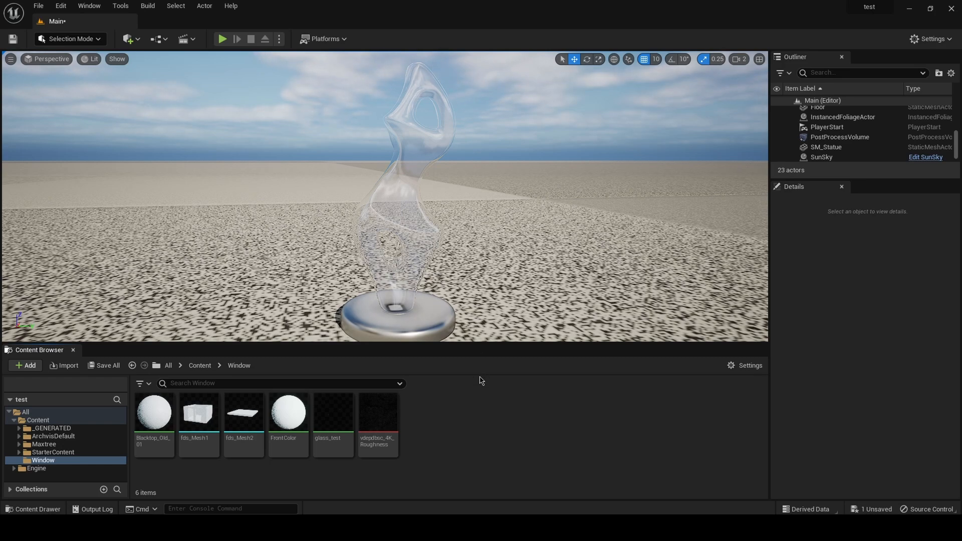
pyautogui.moveTo(472, 409)
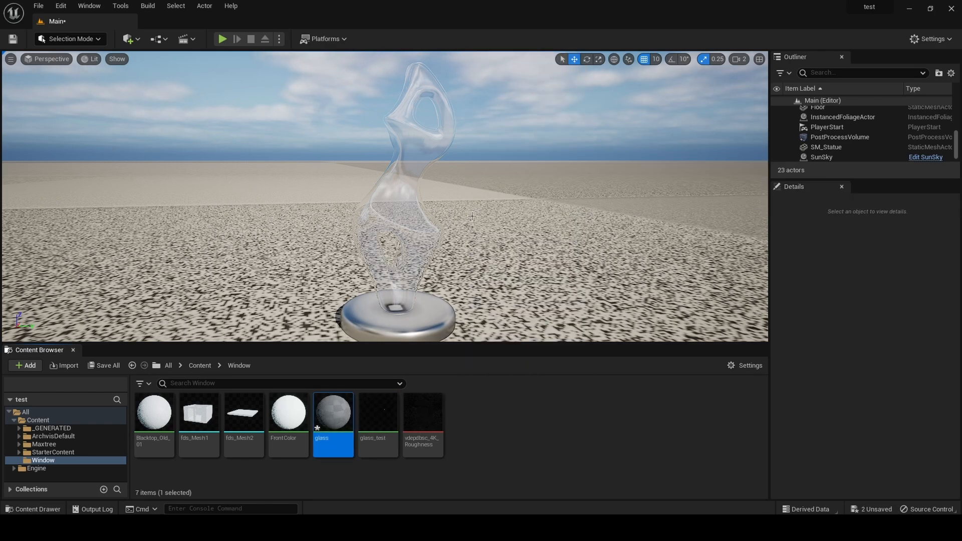
# Open the glass material, set Blend Mode to Translucent, and bring up the Translucency Lighting Mode choices
pyautogui.doubleClick(333, 410)
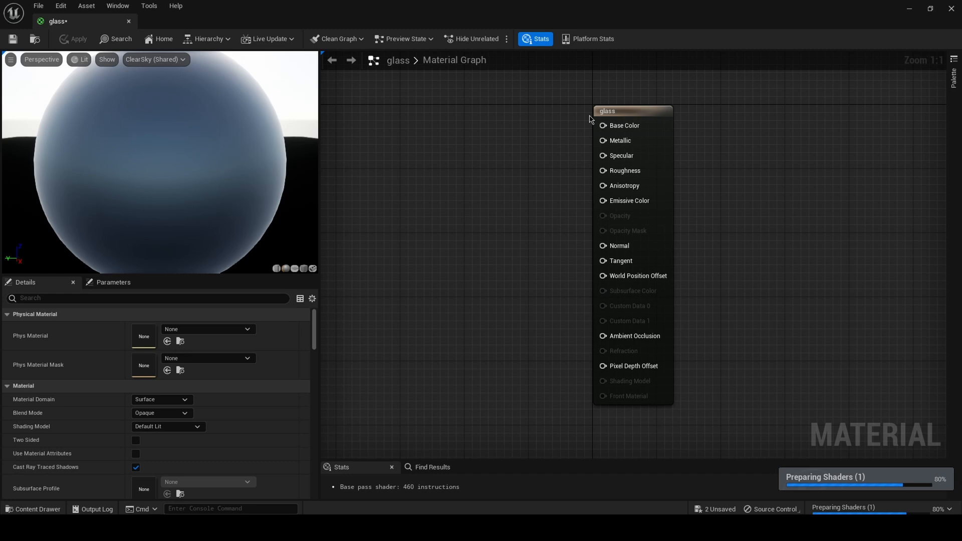
pyautogui.moveTo(625, 171)
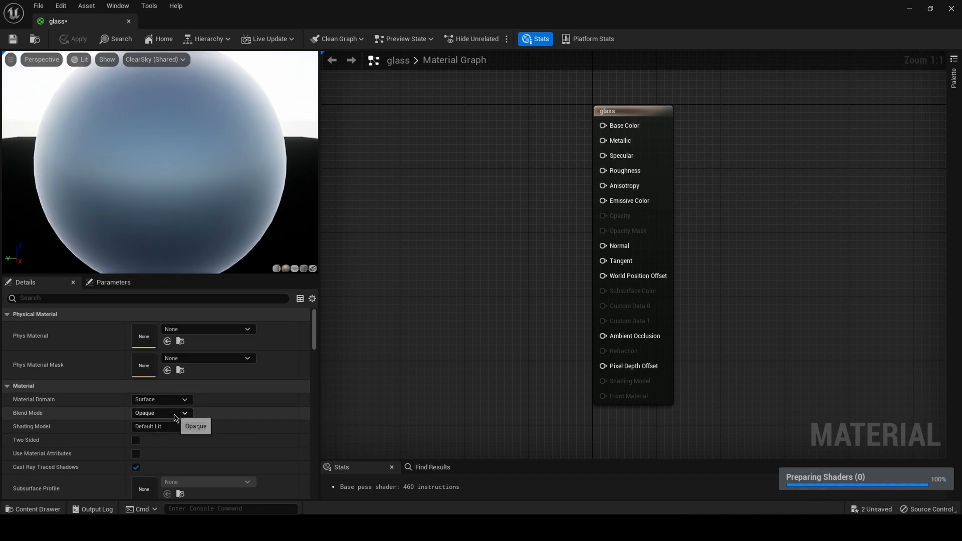
pyautogui.click(161, 412)
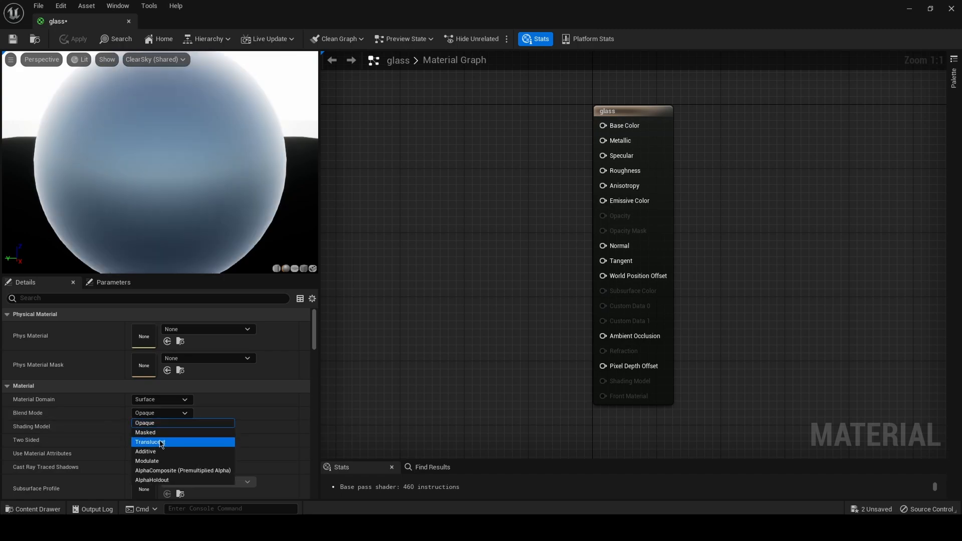
pyautogui.click(148, 443)
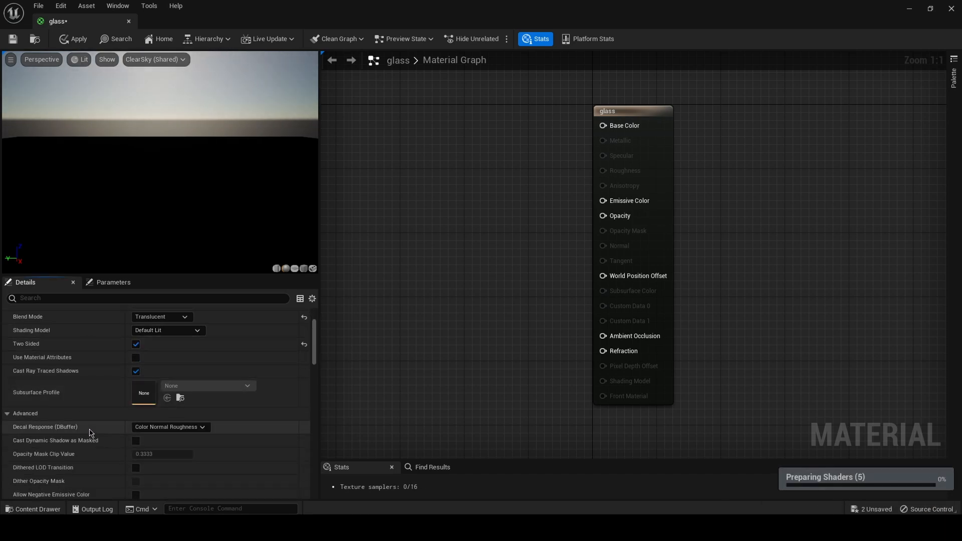
pyautogui.scroll(-3)
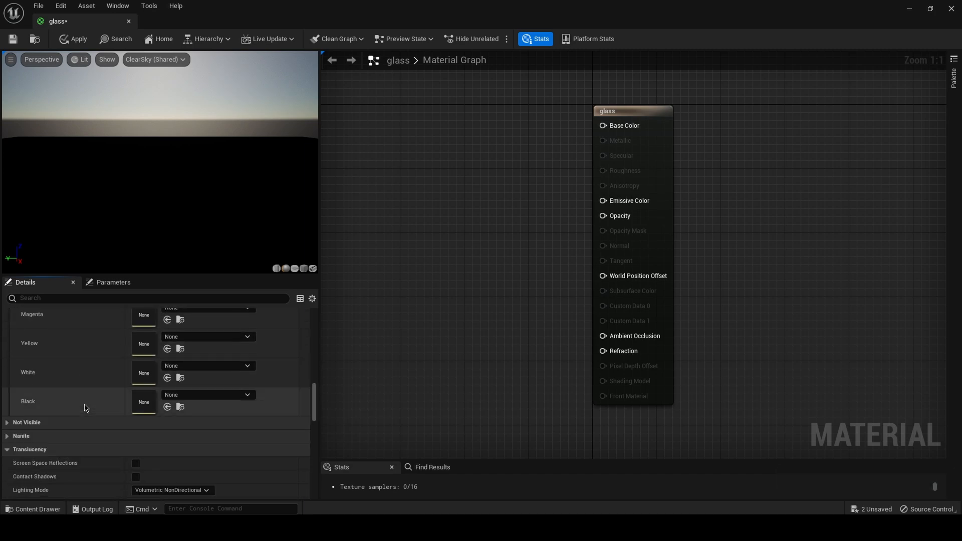
pyautogui.scroll(-3)
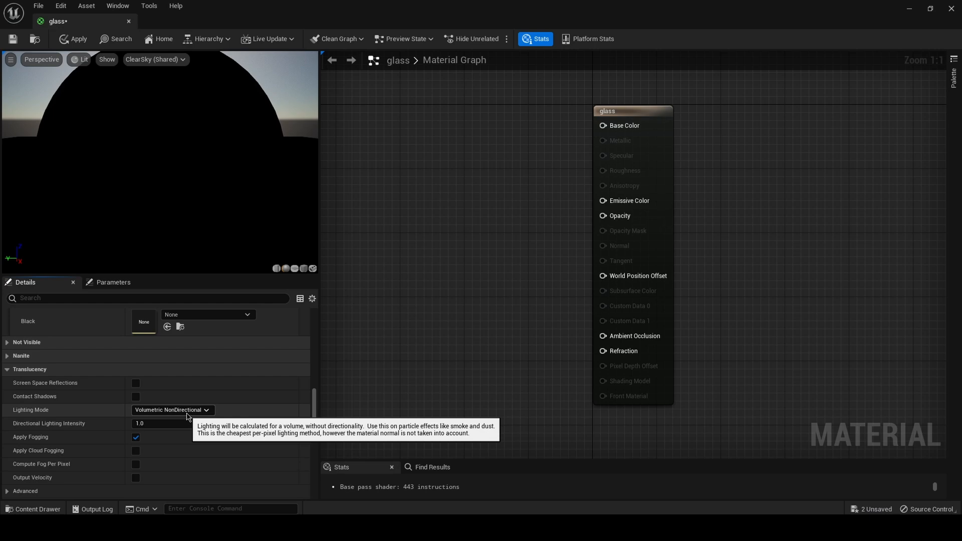
pyautogui.click(172, 409)
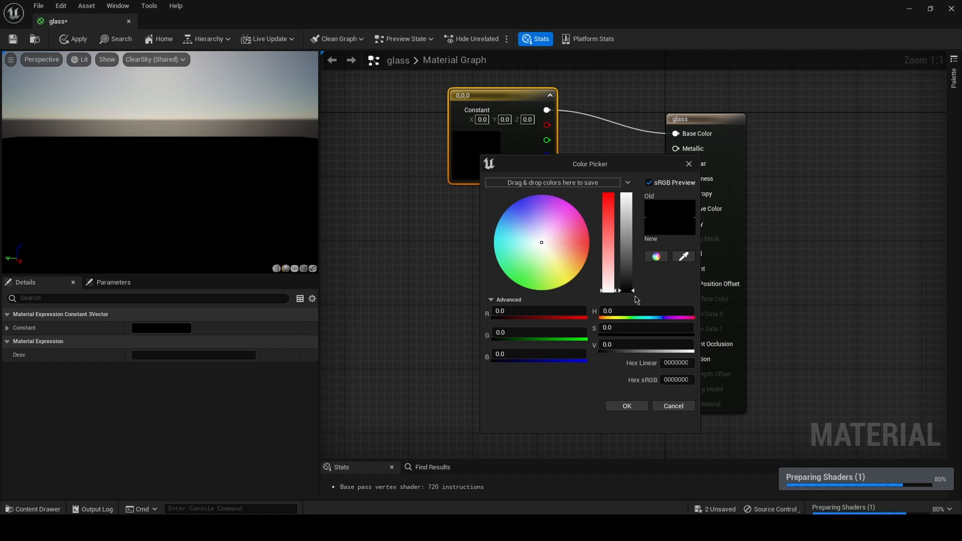
pyautogui.moveTo(610, 190)
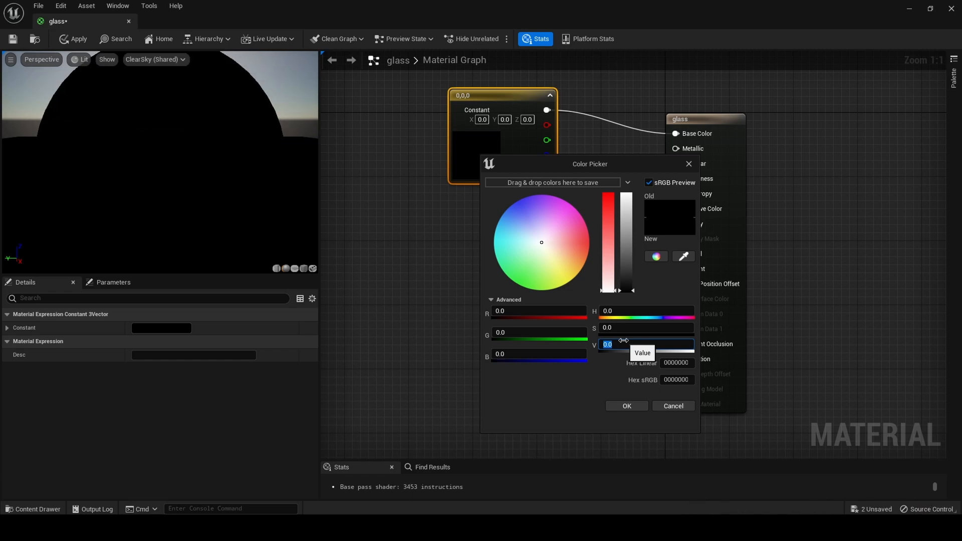
# Set the Base Color constant's value to a dark grey of 0.05
pyautogui.write('.05')
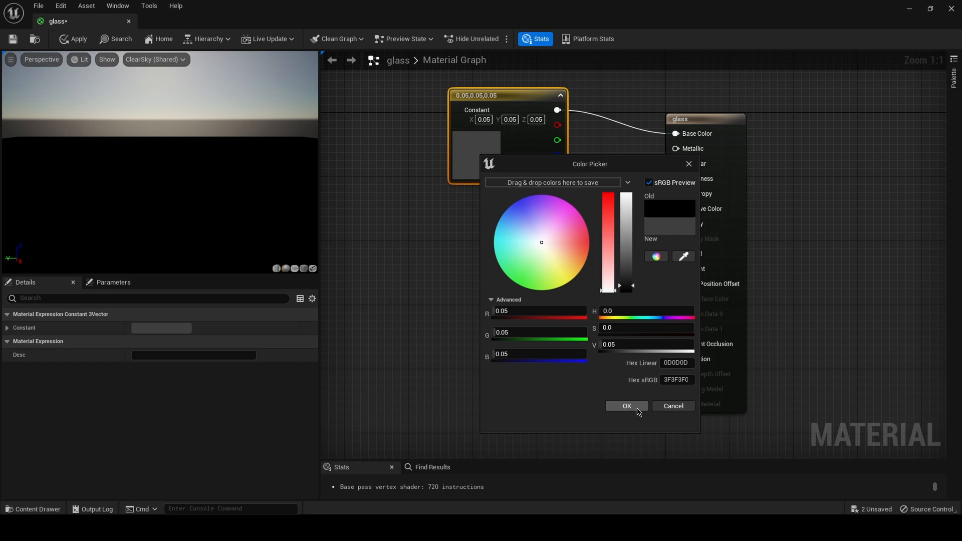
pyautogui.click(625, 405)
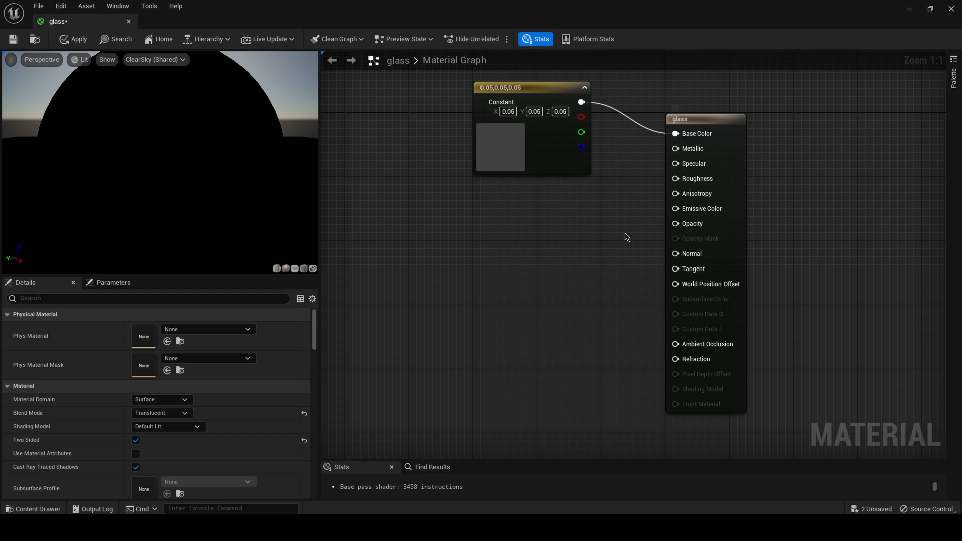
pyautogui.moveTo(525, 155)
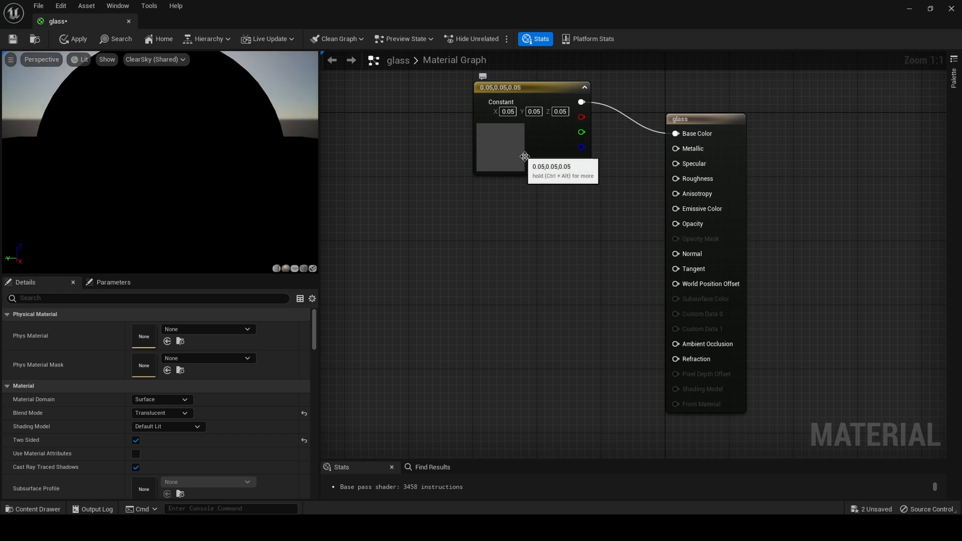
pyautogui.moveTo(480, 213)
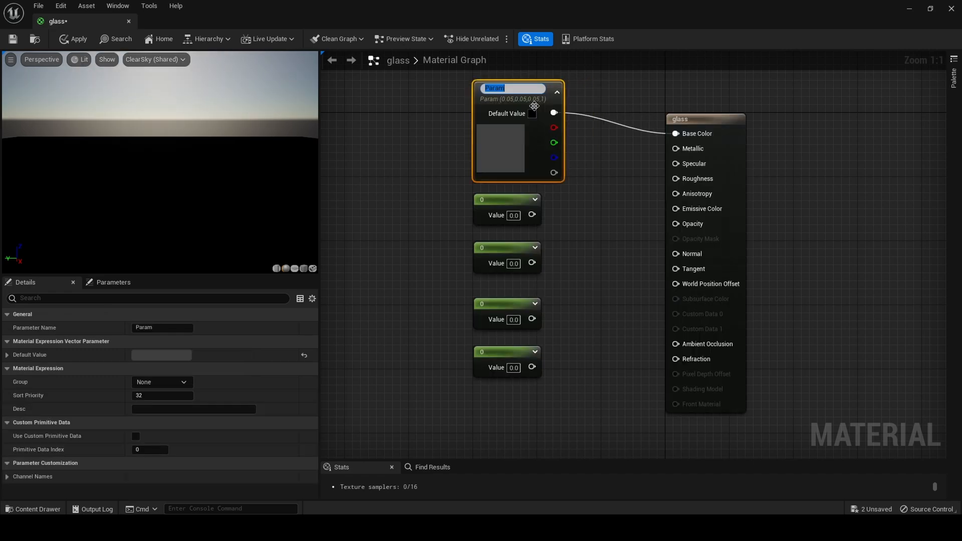
# Name the colour parameter 'Colour' and make a Specular parameter of 1.0
pyautogui.write('Colour')
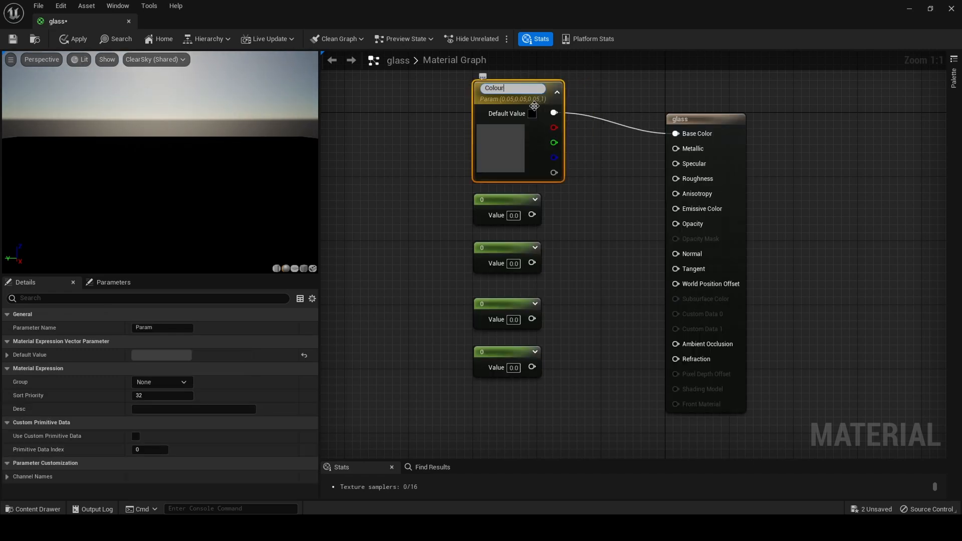
pyautogui.rightClick(506, 208)
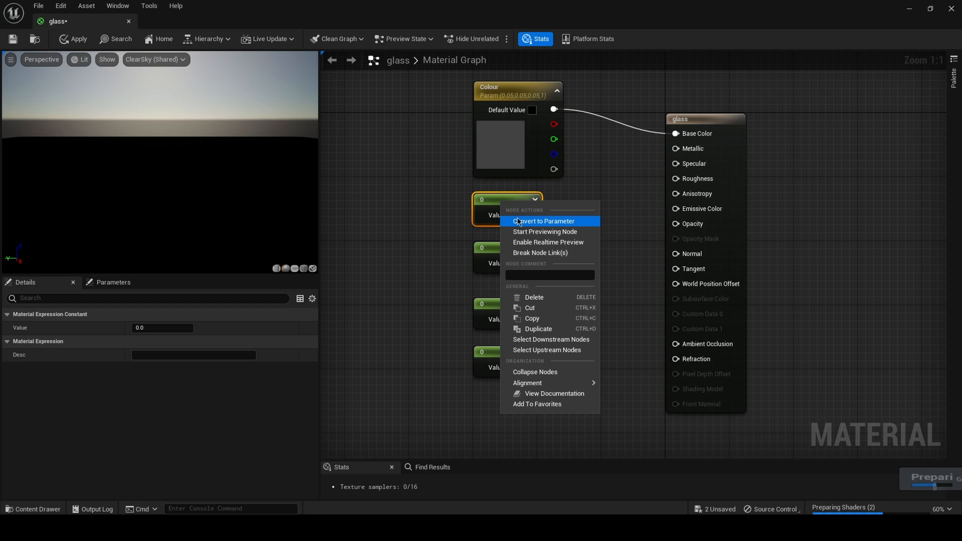
pyautogui.click(542, 220)
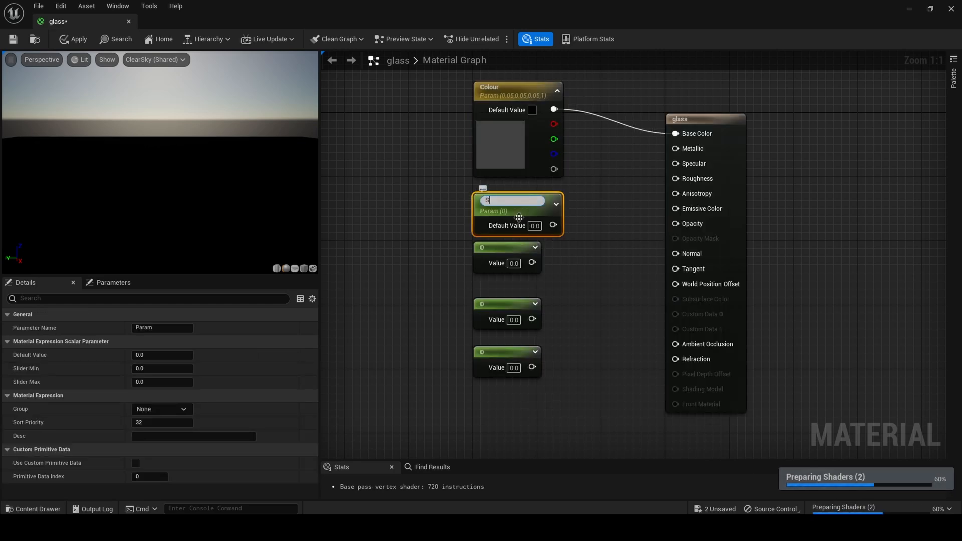
pyautogui.write('Specular')
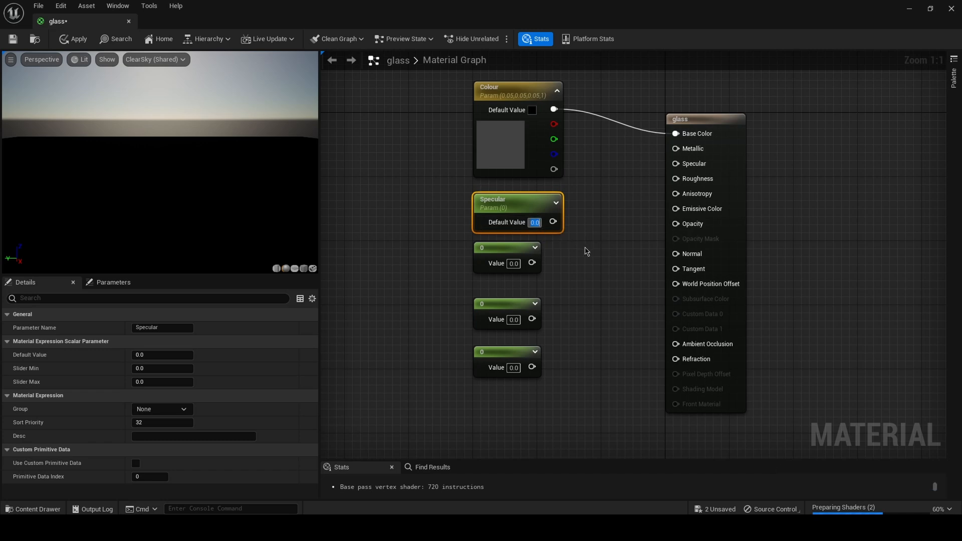
pyautogui.write('1.0')
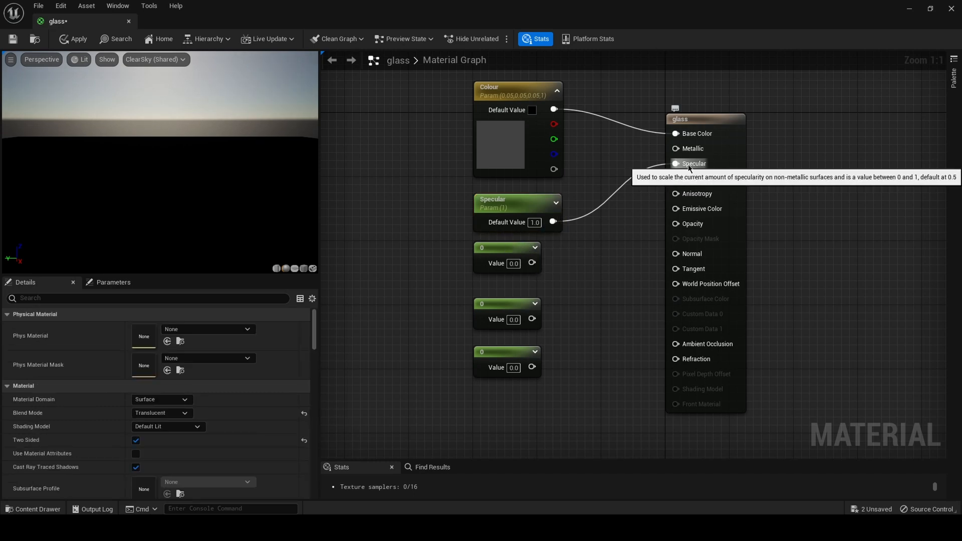
# Convert the second scalar constant into a Roughness parameter of 0.01
pyautogui.click(495, 248)
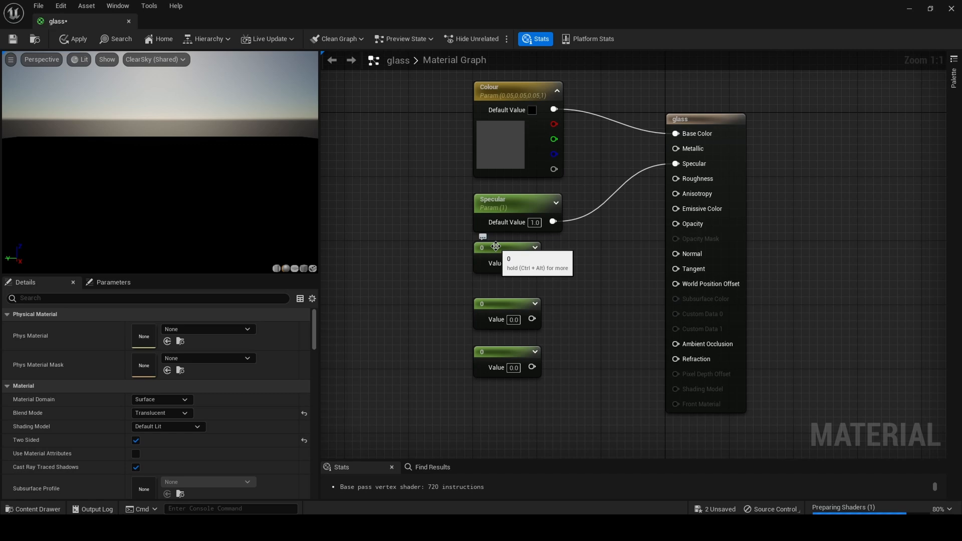
pyautogui.click(483, 246)
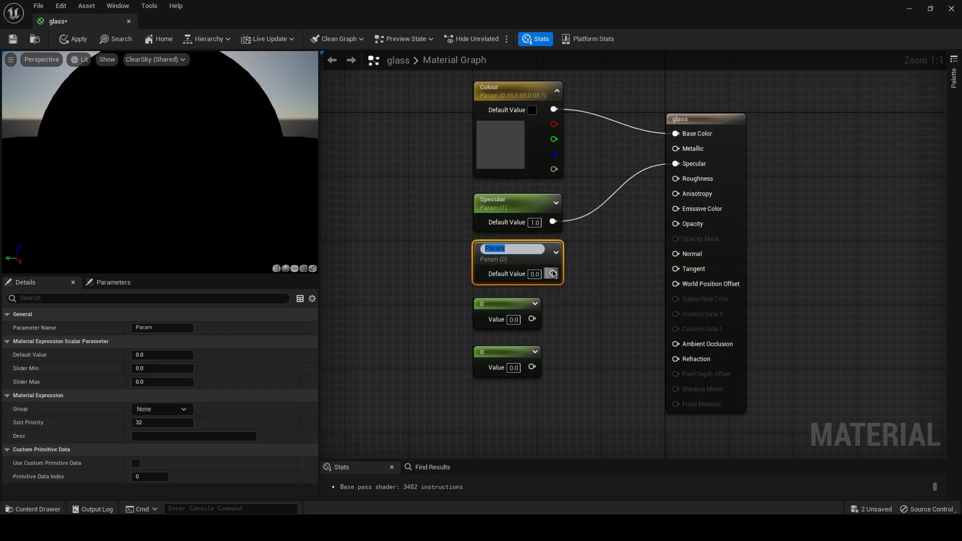
pyautogui.write('Roughness')
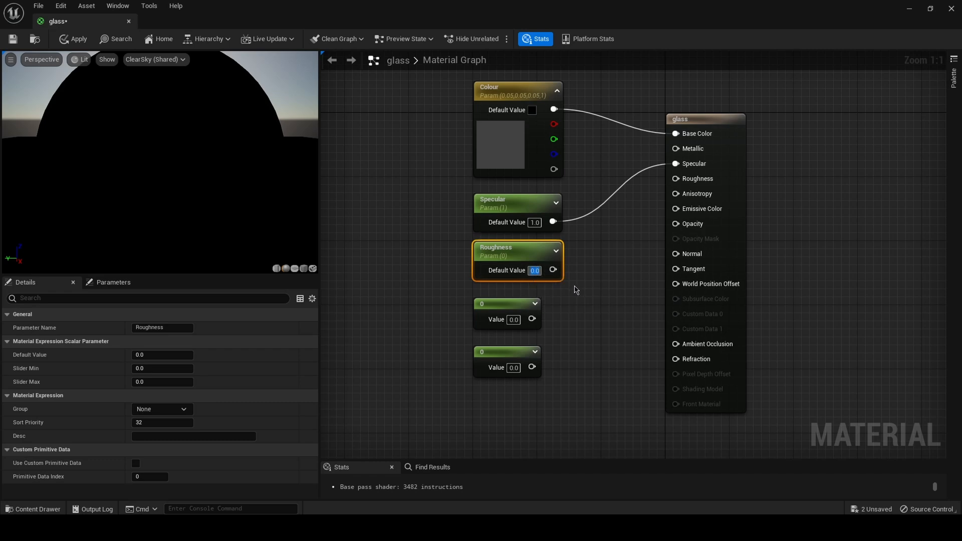
pyautogui.write('0.01')
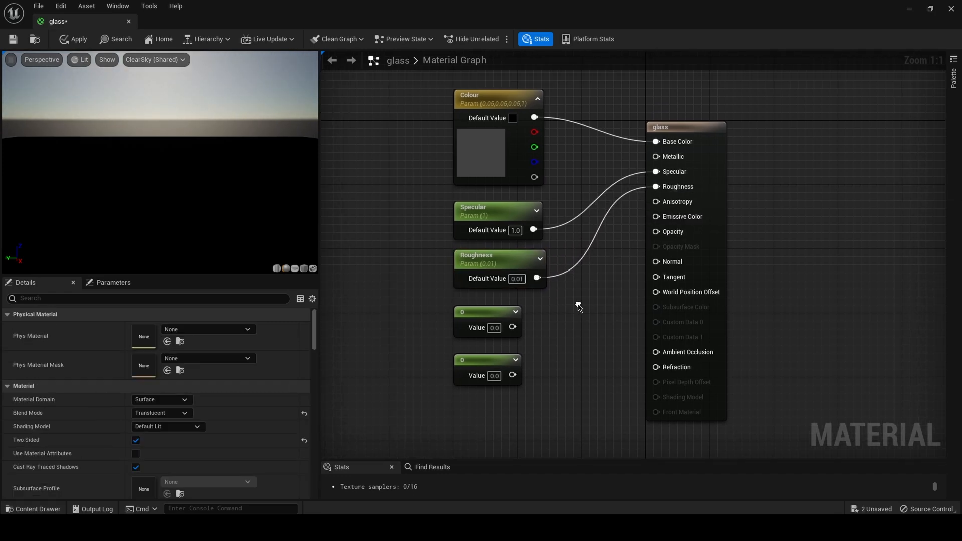
# Create an Opacity parameter with a default value of 0.05
pyautogui.rightClick(487, 319)
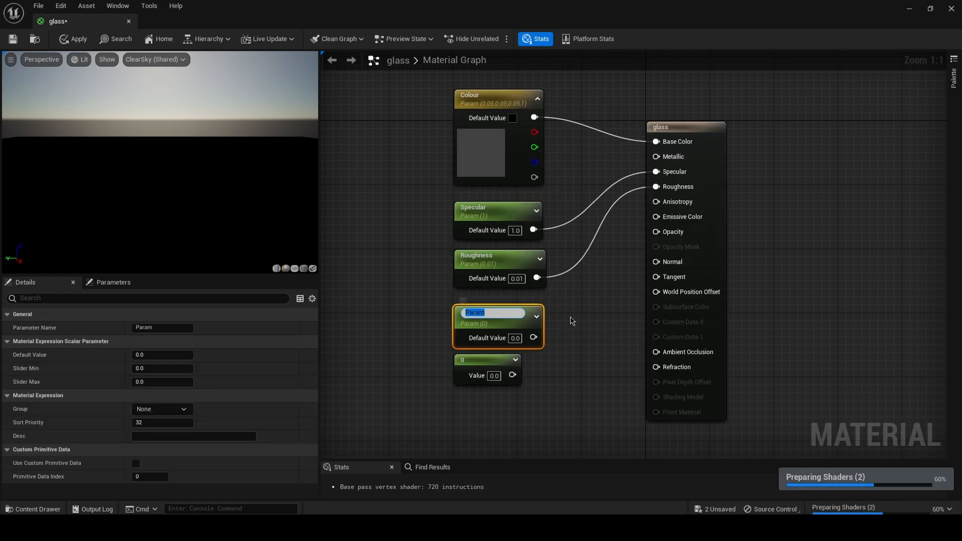
pyautogui.write('Opacity')
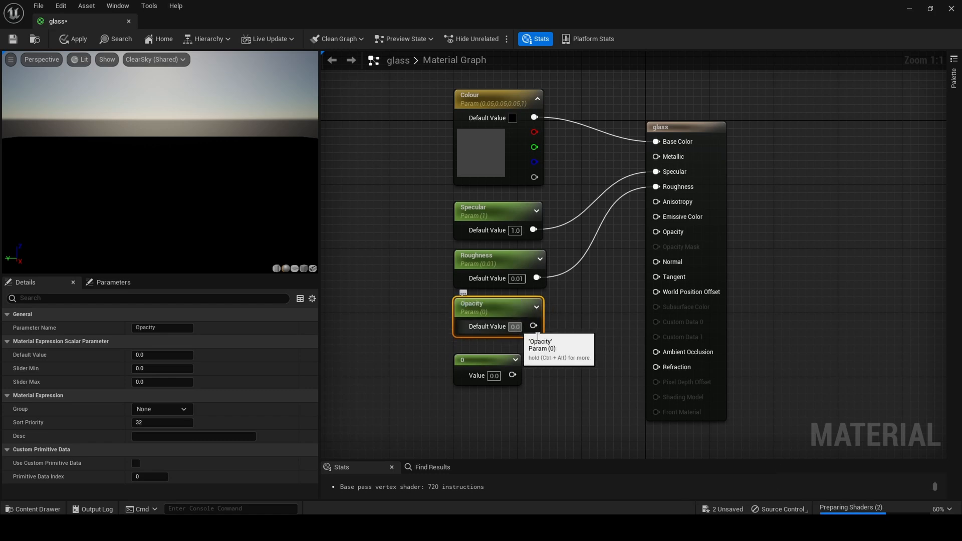
pyautogui.click(514, 325)
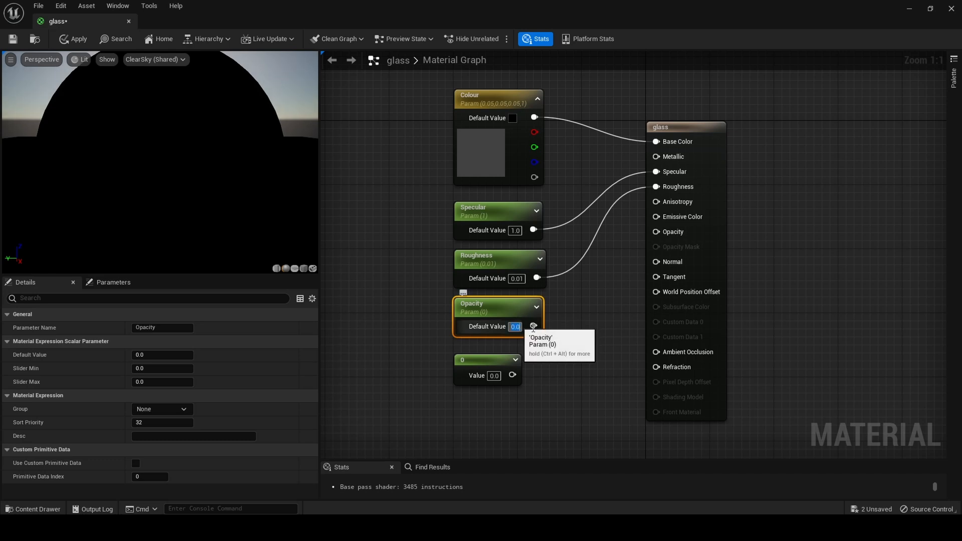
pyautogui.write('.05')
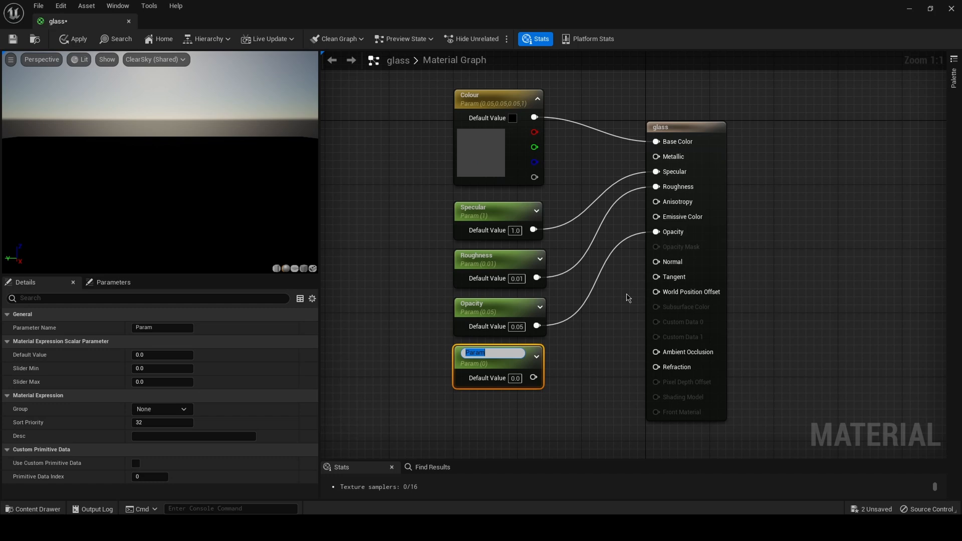
# Add a Refraction parameter of 1.52 and save the glass material
pyautogui.write('Refraction')
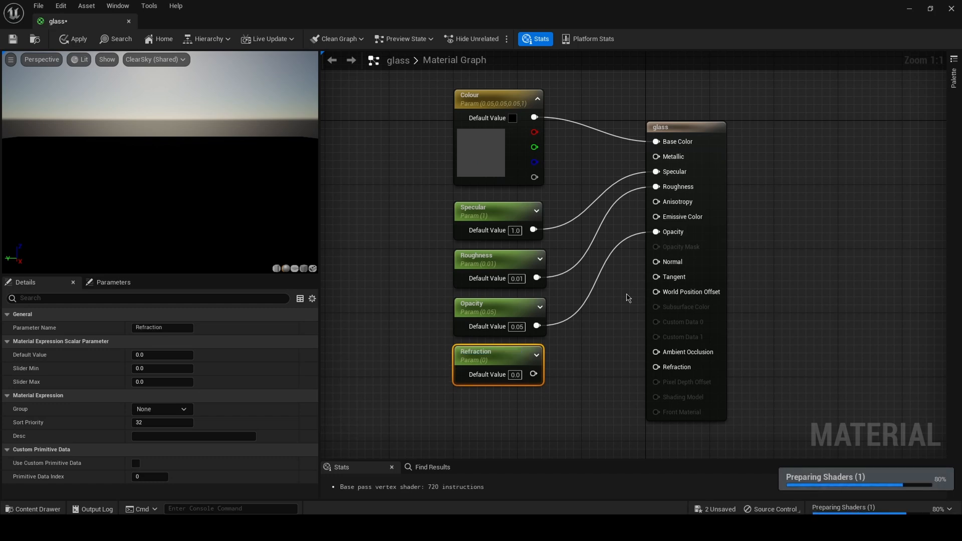
pyautogui.doubleClick(514, 375)
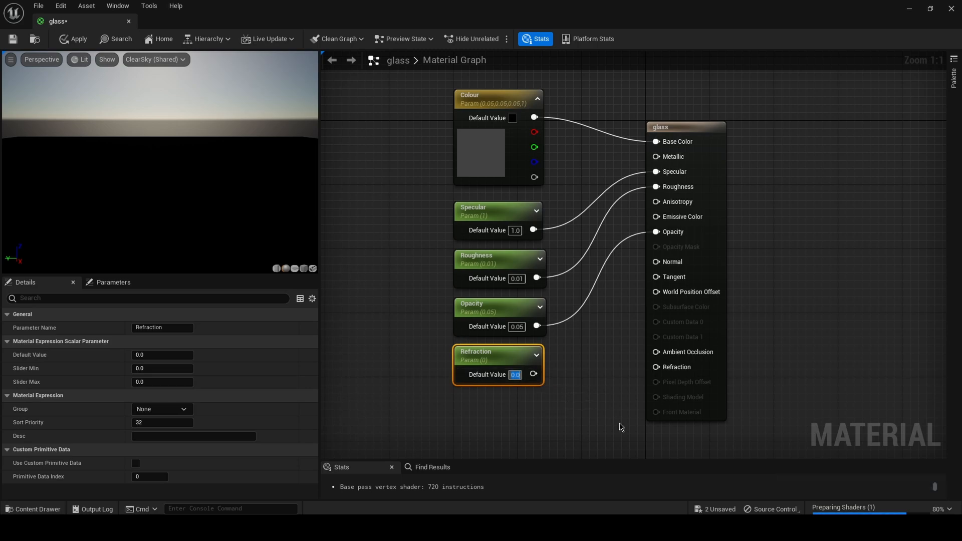
pyautogui.write('1.552')
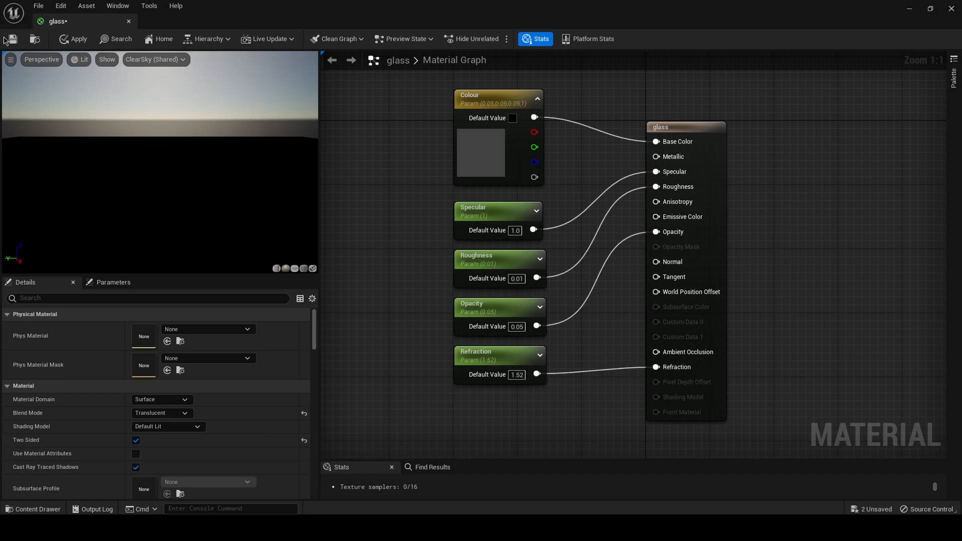
pyautogui.click(12, 39)
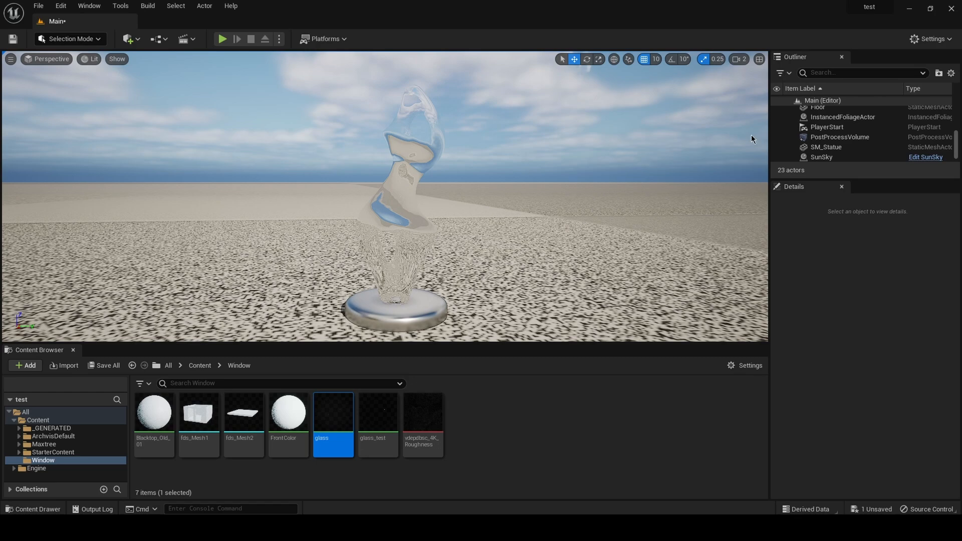
# Select the PostProcessVolume in the Outliner
pyautogui.click(840, 137)
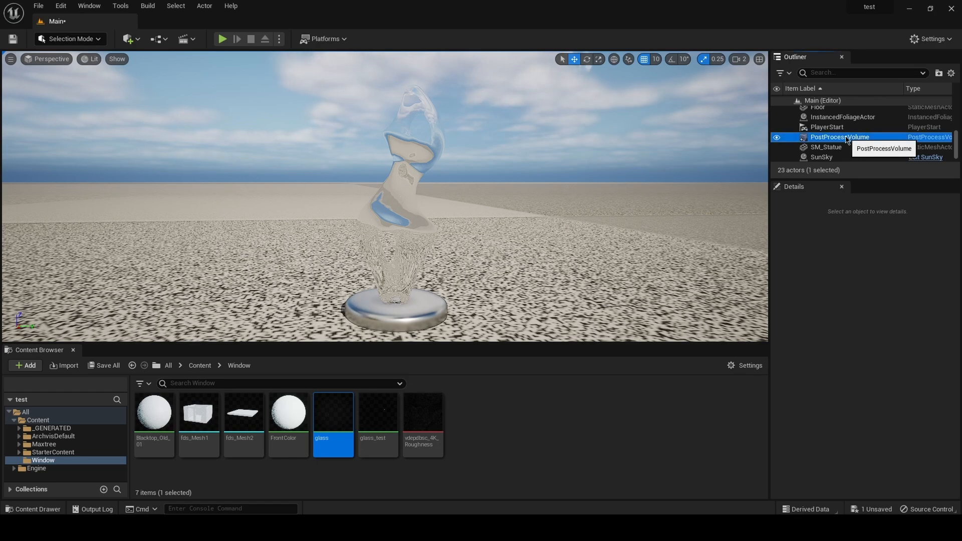
# Filter the PostProcessVolume details and set Translucency Type to Ray Tracing
pyautogui.click(840, 137)
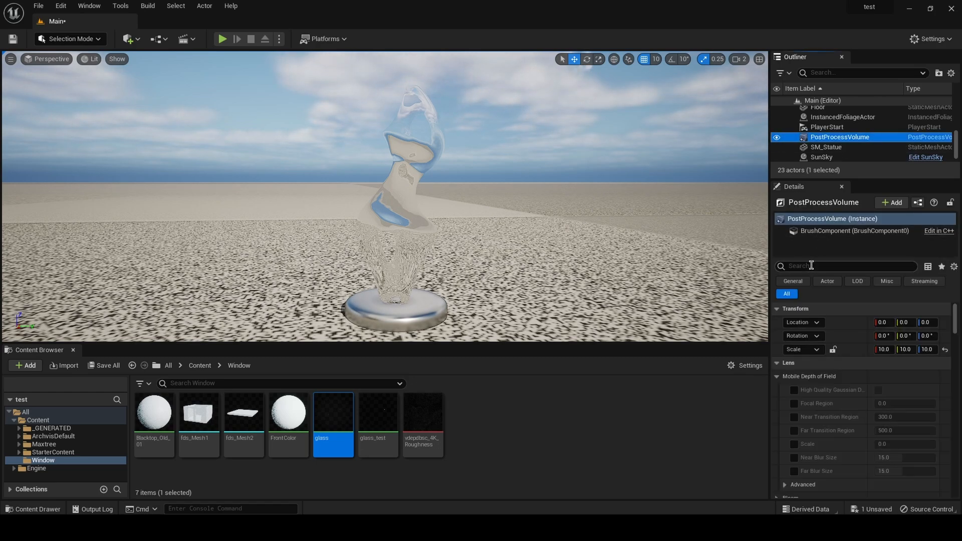
pyautogui.write('tr')
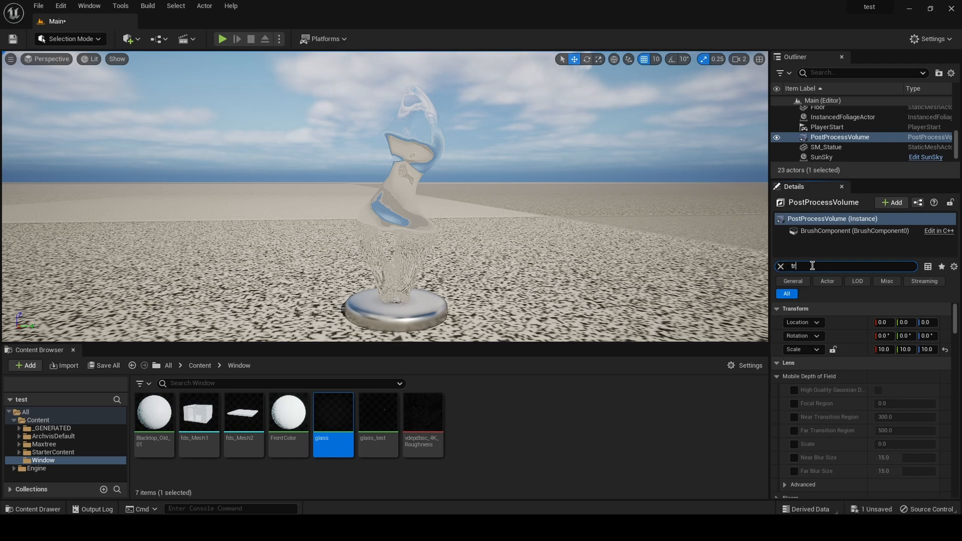
pyautogui.write('na')
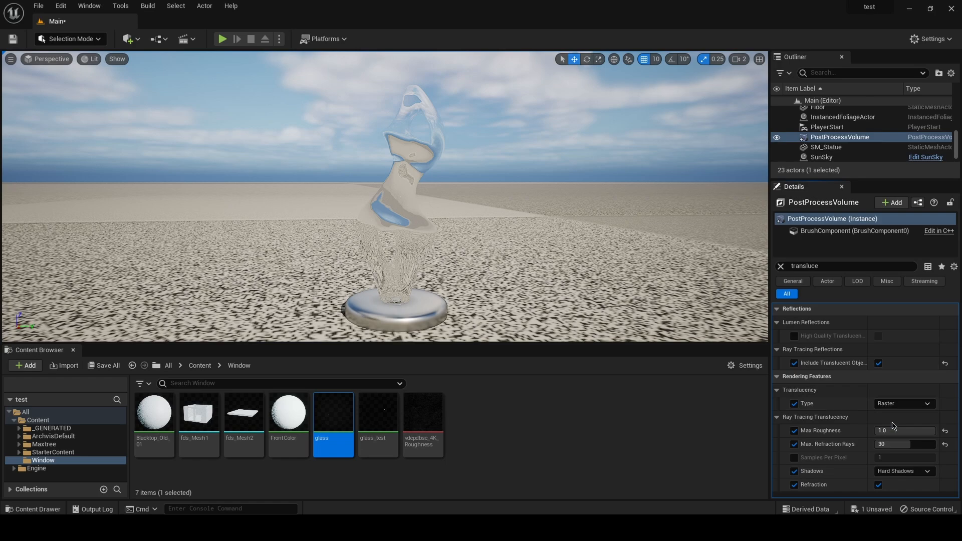
pyautogui.click(902, 403)
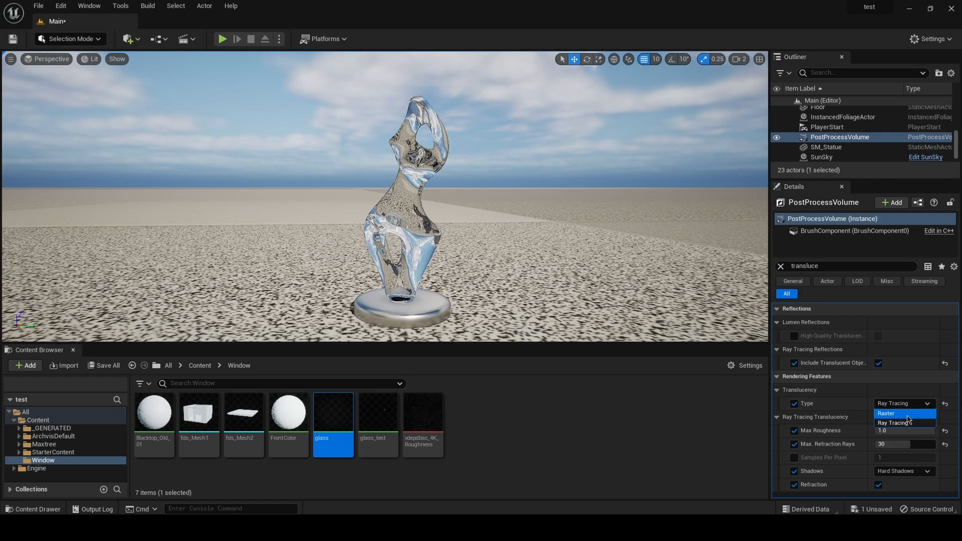
pyautogui.click(900, 423)
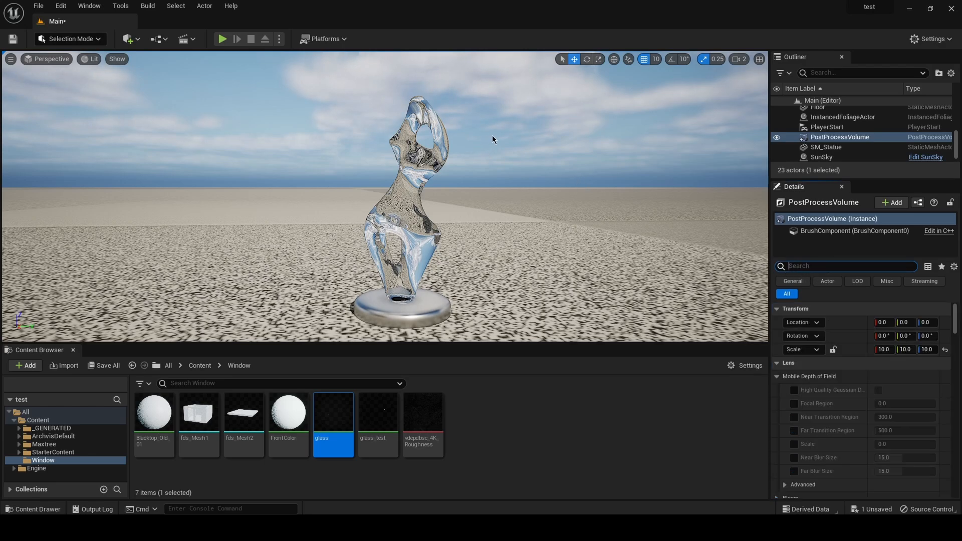
pyautogui.click(90, 58)
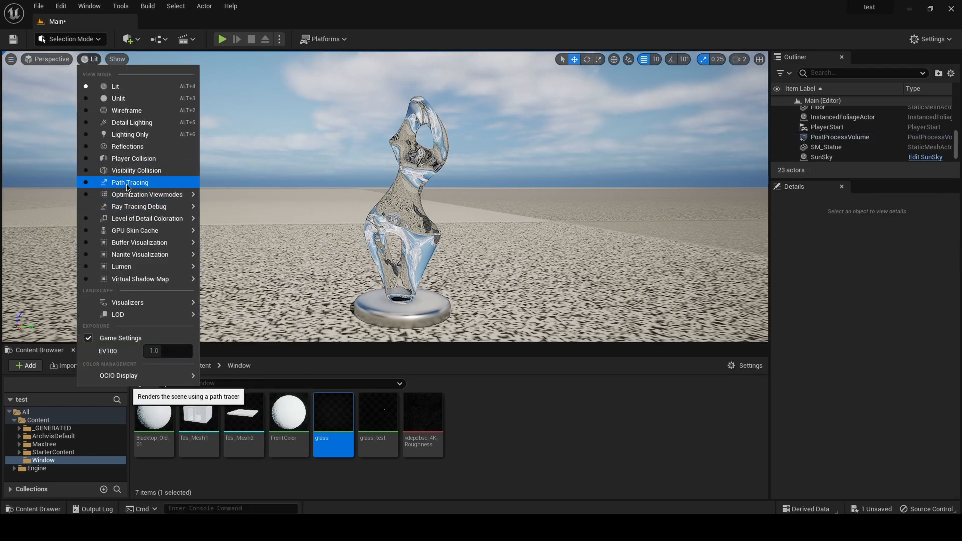
pyautogui.click(130, 182)
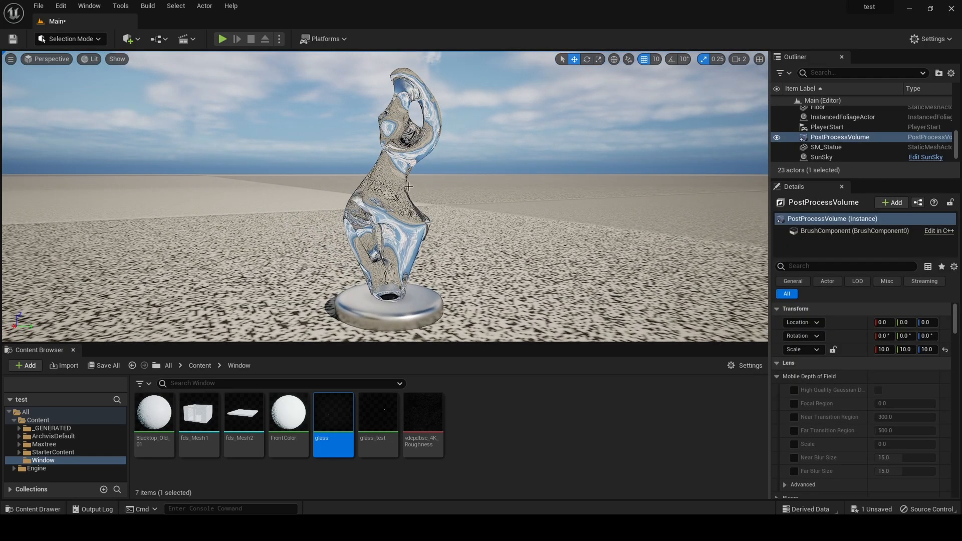
pyautogui.moveTo(334, 411)
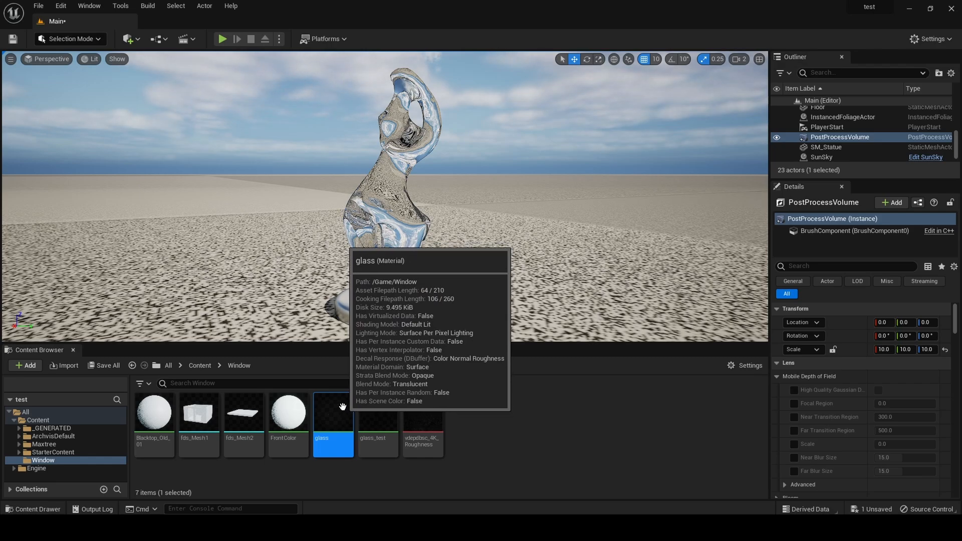
# Set the glass material's Colour parameter to pure red
pyautogui.doubleClick(332, 411)
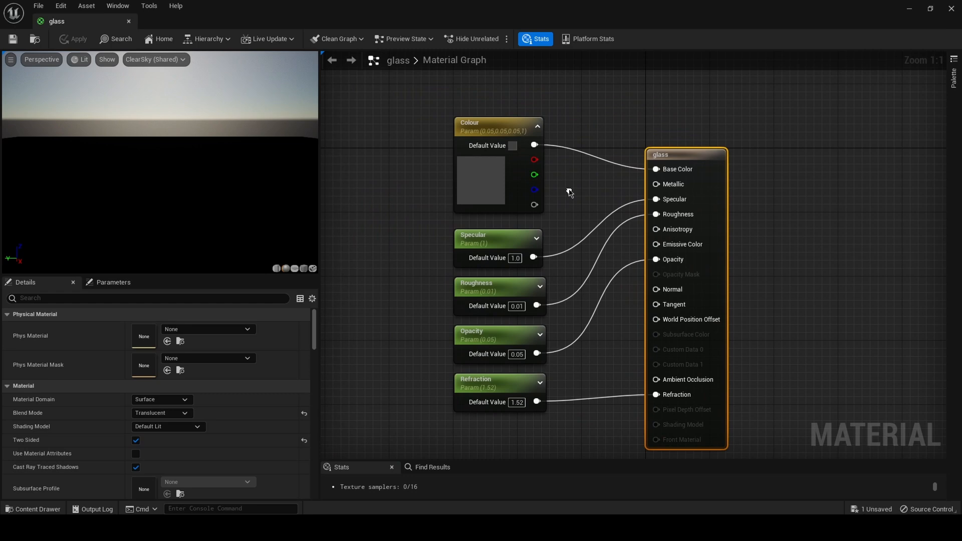
pyautogui.click(512, 145)
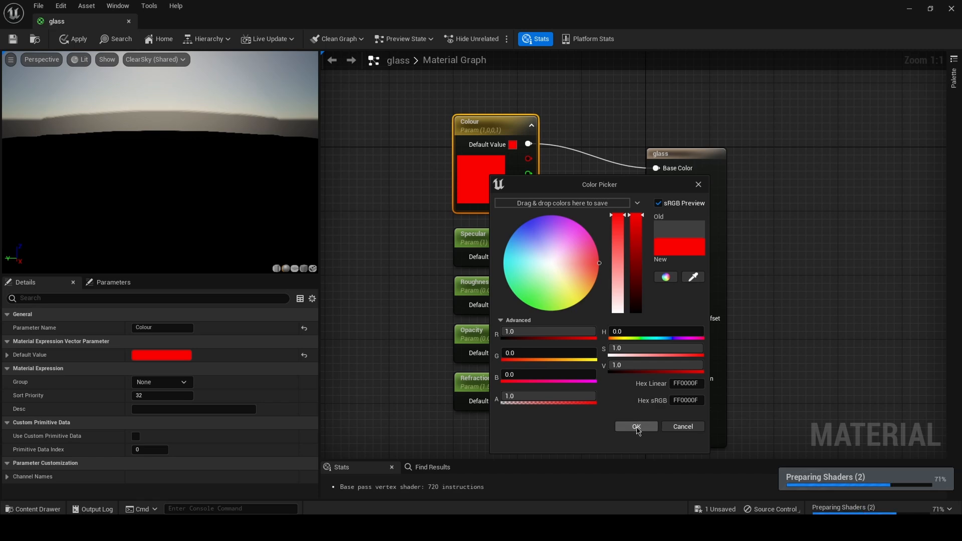
pyautogui.click(635, 427)
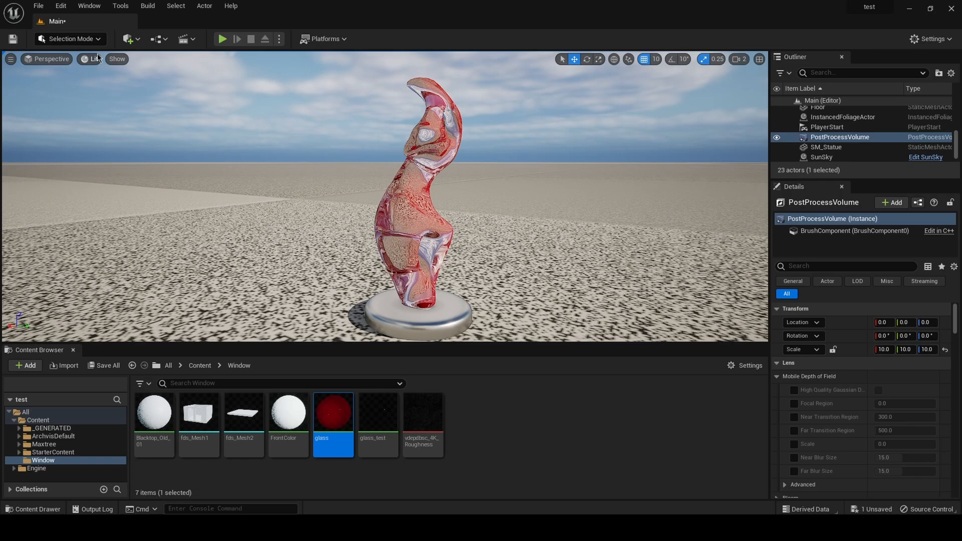
pyautogui.click(89, 59)
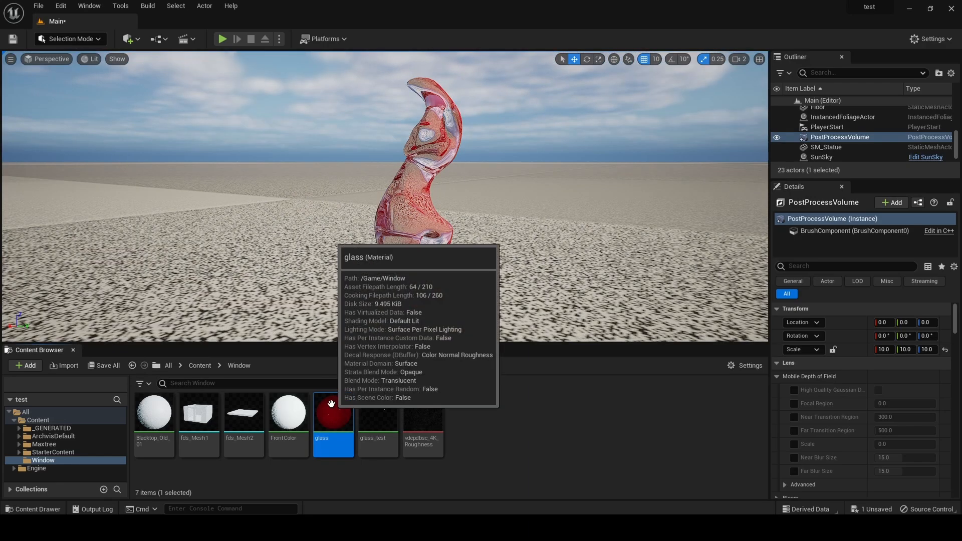
# Reopen the glass material and preview the red glass in Path Tracing, then Lit
pyautogui.doubleClick(333, 412)
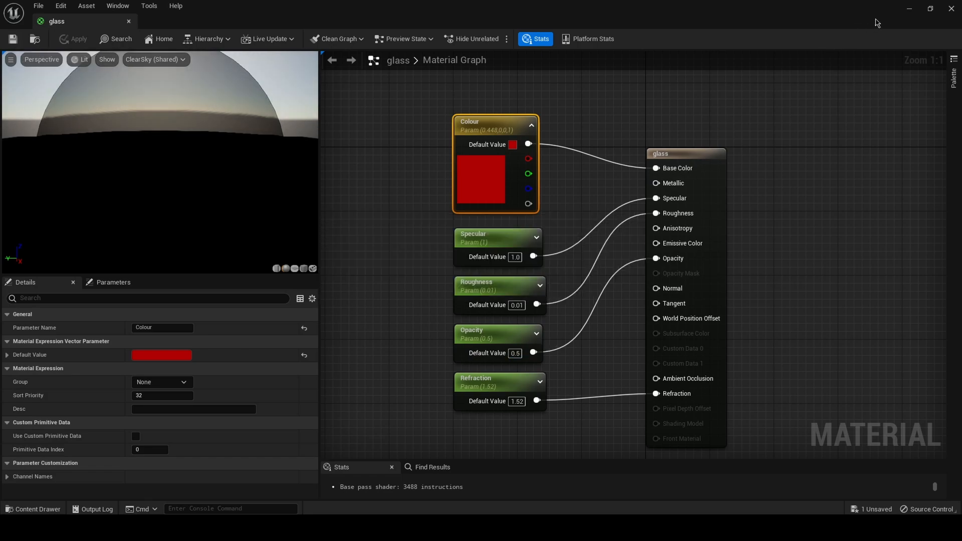
pyautogui.moveTo(911, 12)
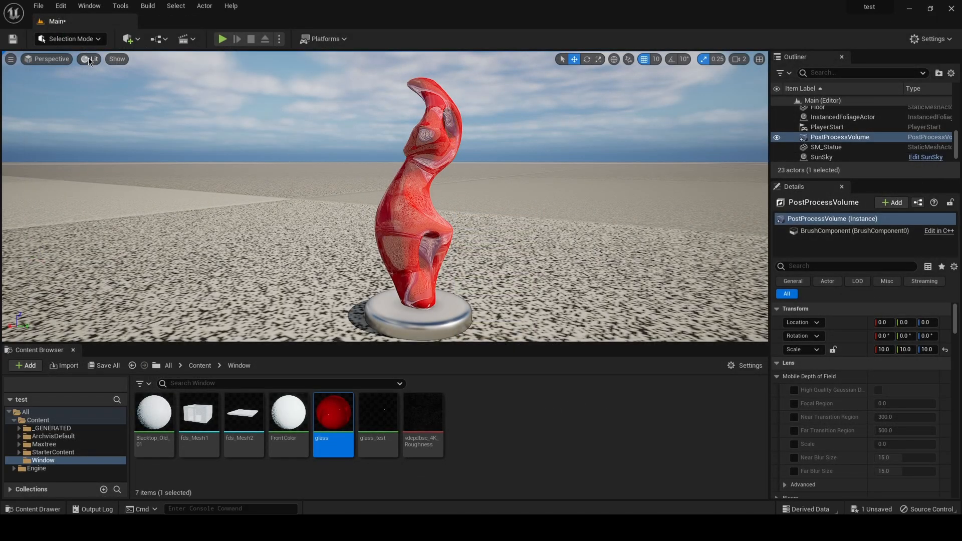
pyautogui.click(90, 60)
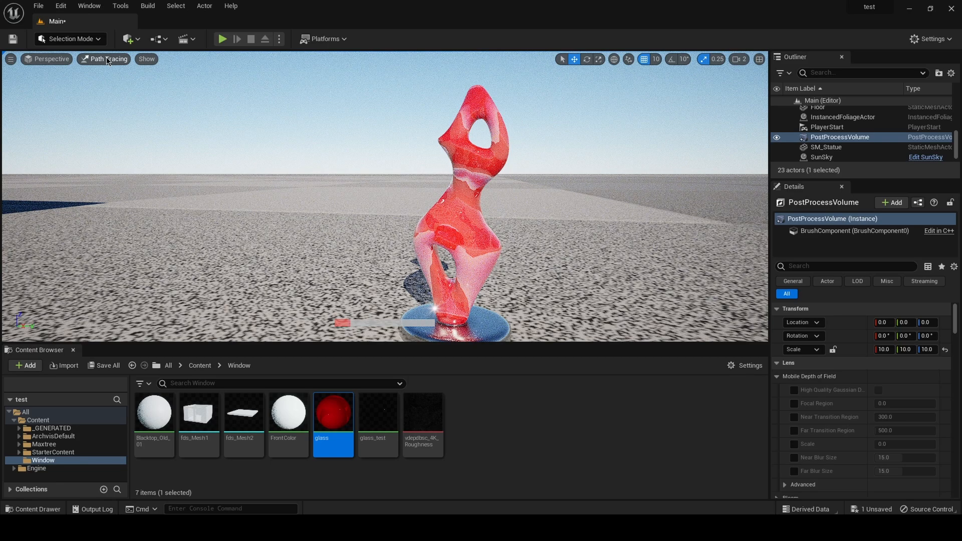
pyautogui.click(104, 60)
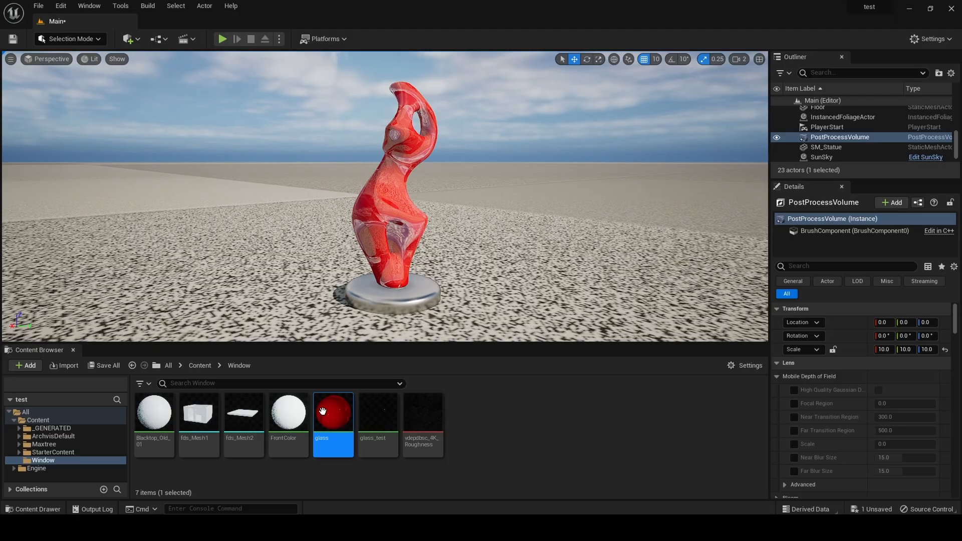
# Open the glass material and confirm a dark grey Colour of 0.05
pyautogui.doubleClick(333, 411)
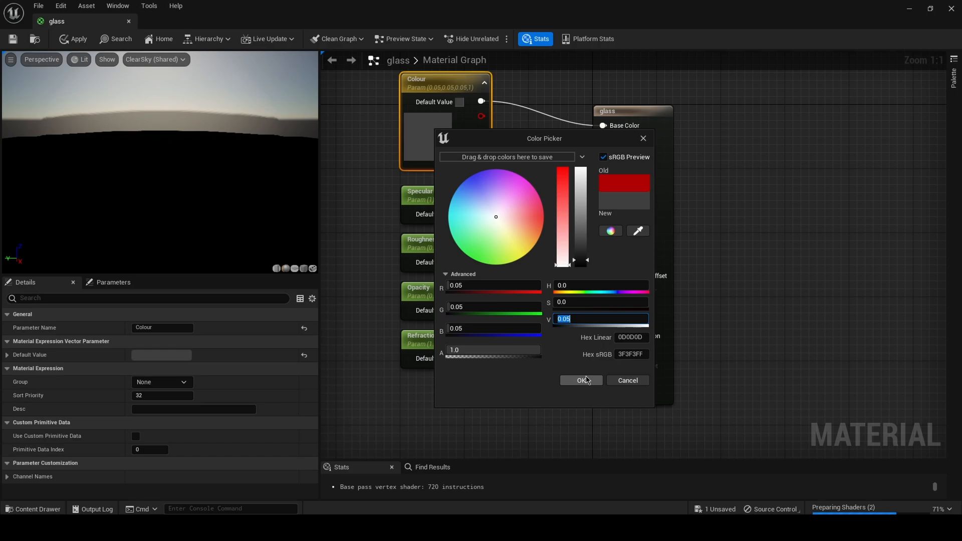
pyautogui.click(580, 381)
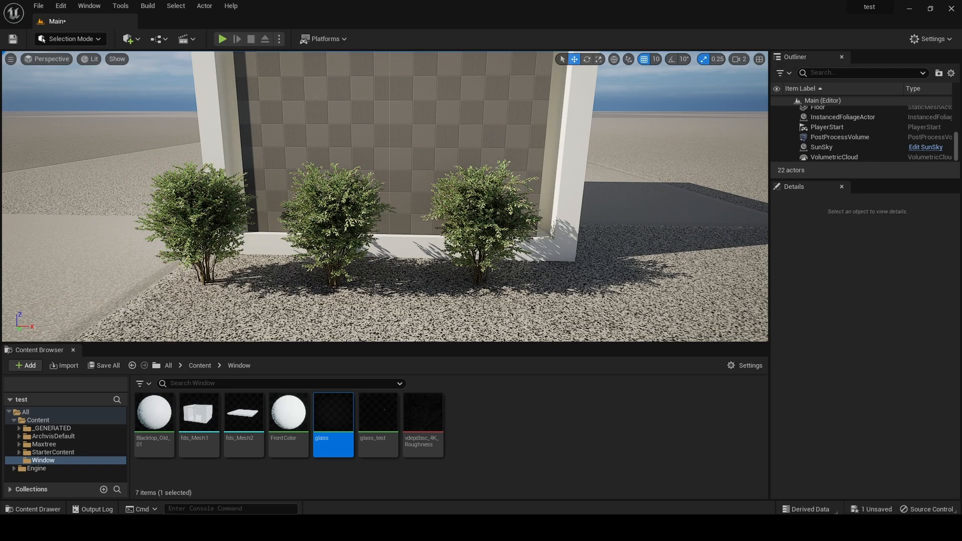
pyautogui.click(540, 221)
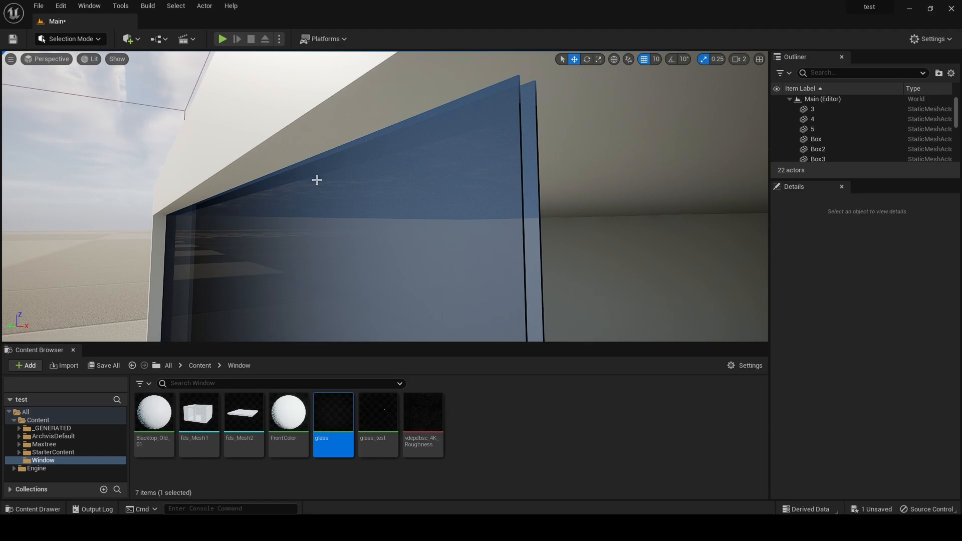
pyautogui.moveTo(456, 173)
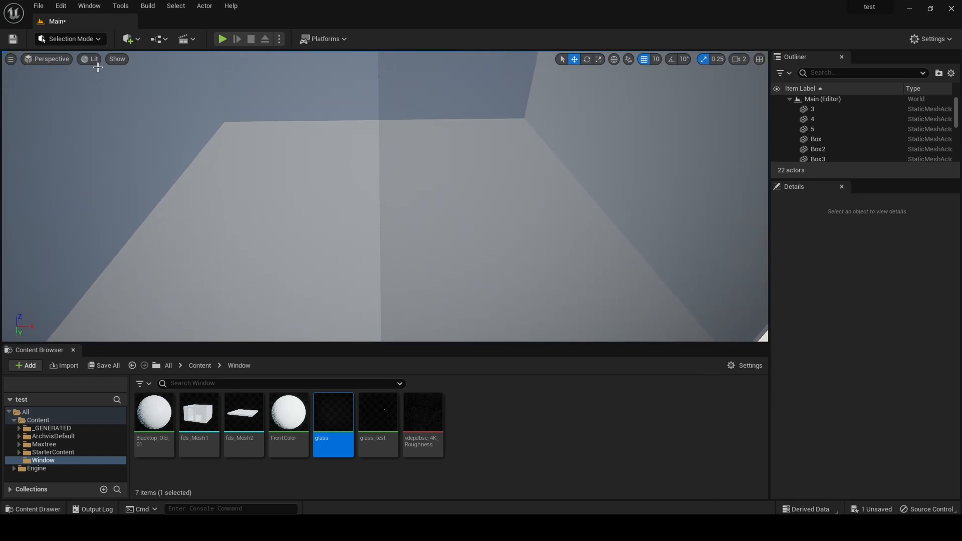
# Render the viewport in Path Tracing to review the ground and bushes
pyautogui.click(90, 59)
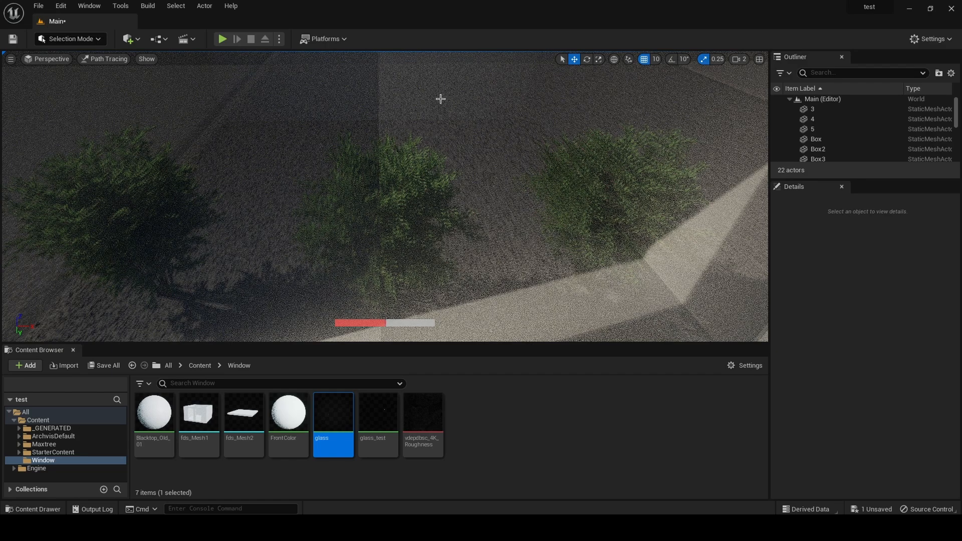
pyautogui.moveTo(260, 136)
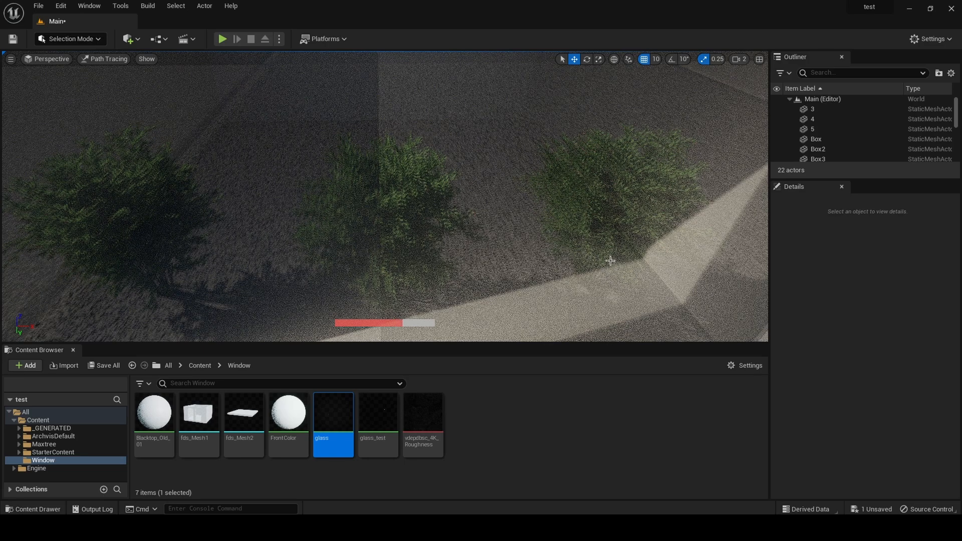
pyautogui.moveTo(615, 117)
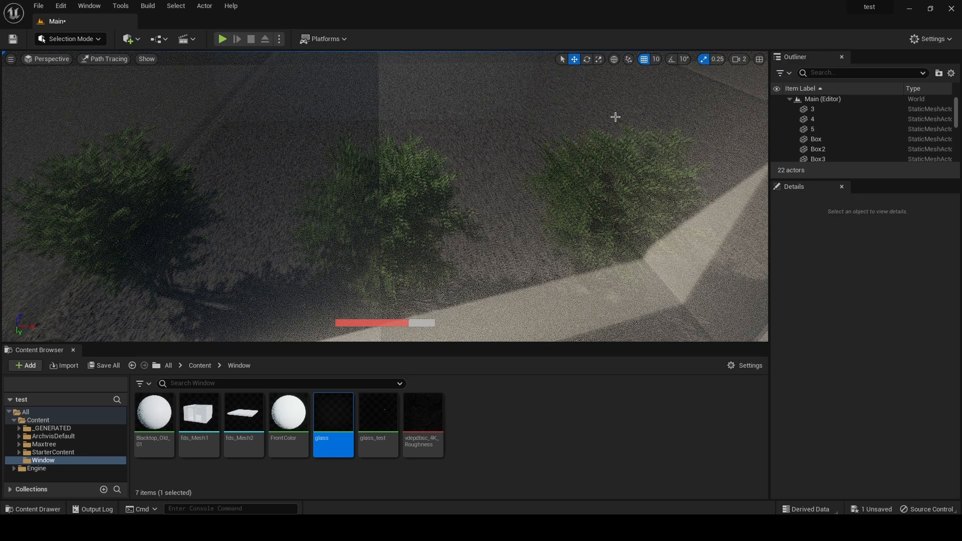
pyautogui.moveTo(382, 240)
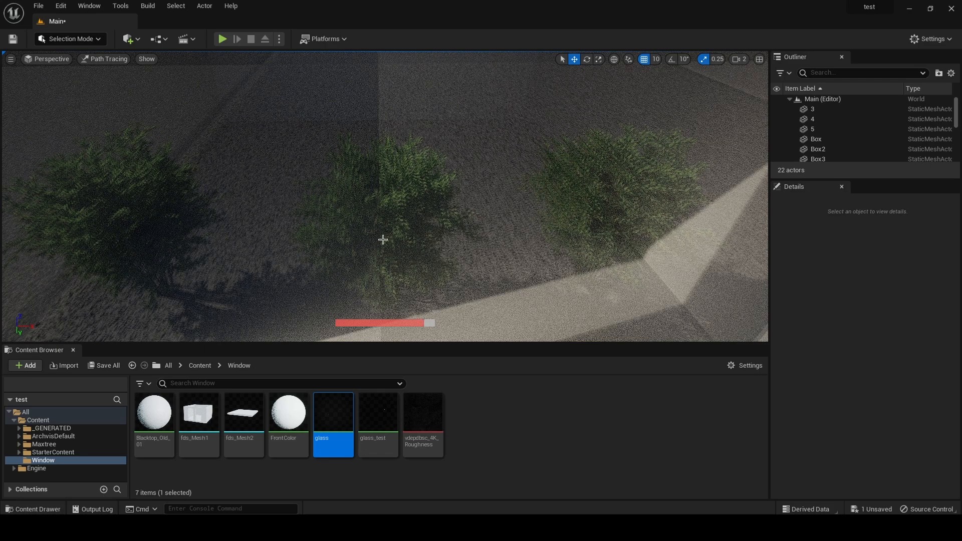
pyautogui.moveTo(640, 134)
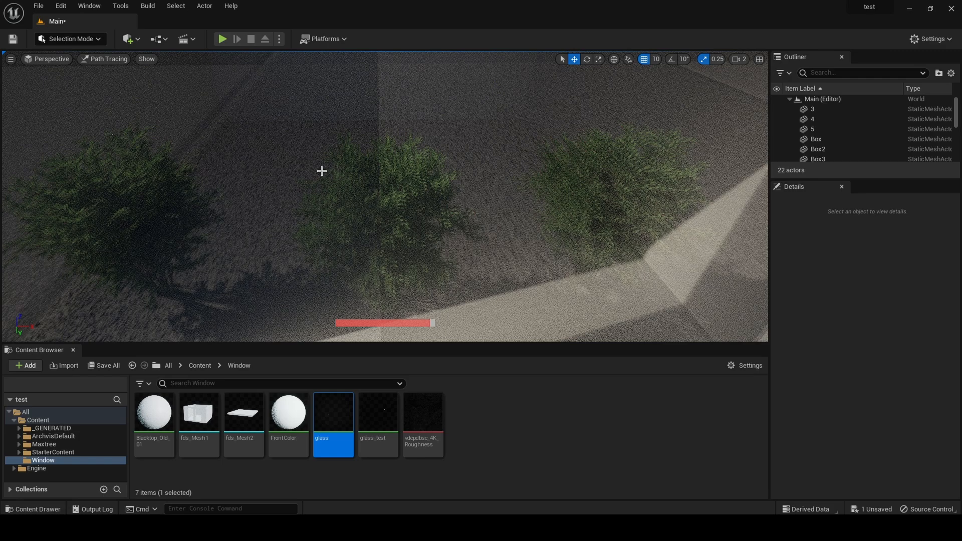
pyautogui.moveTo(284, 156)
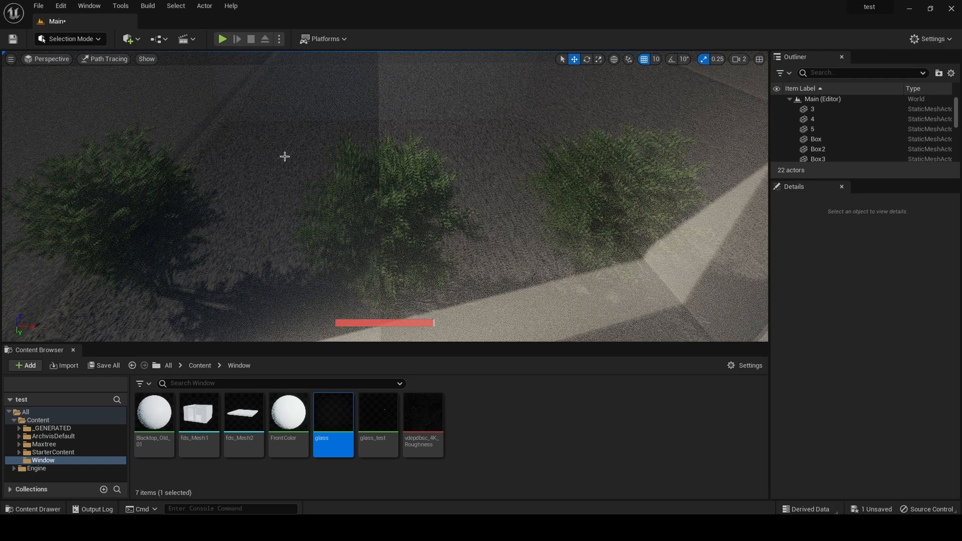
pyautogui.moveTo(238, 213)
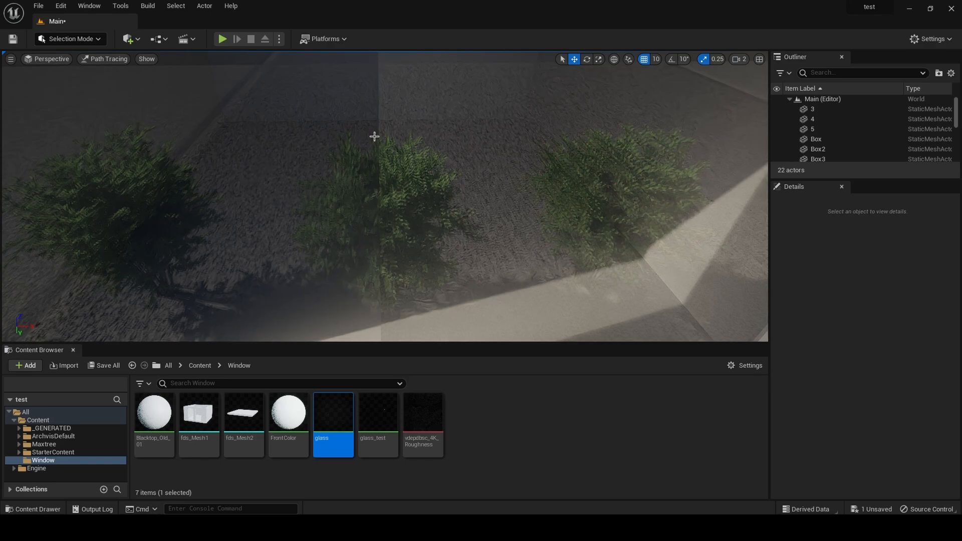
pyautogui.moveTo(740, 230)
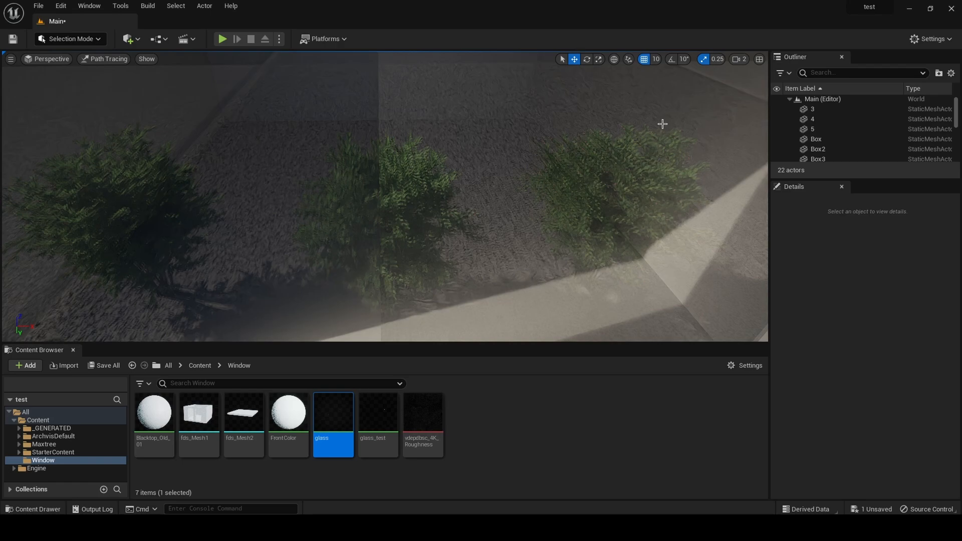
pyautogui.moveTo(538, 381)
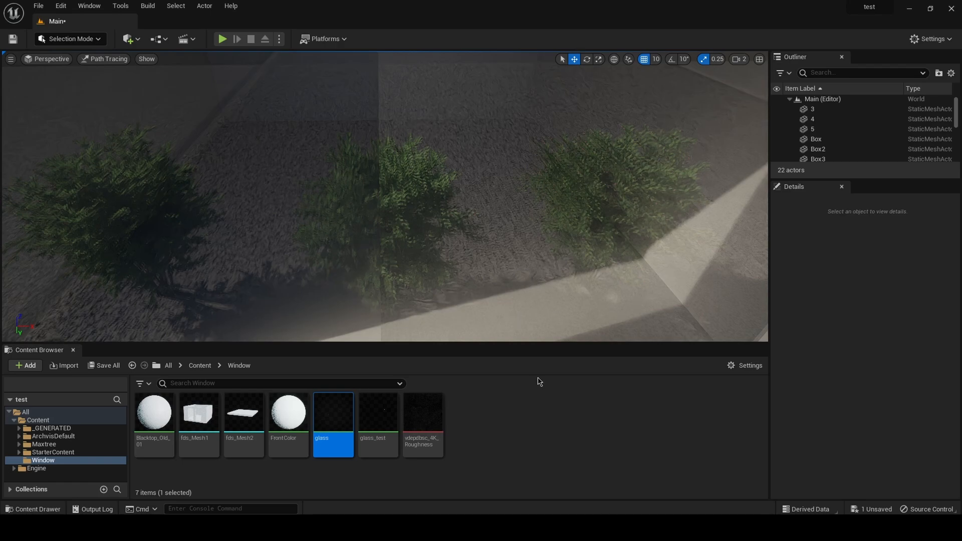
pyautogui.click(107, 60)
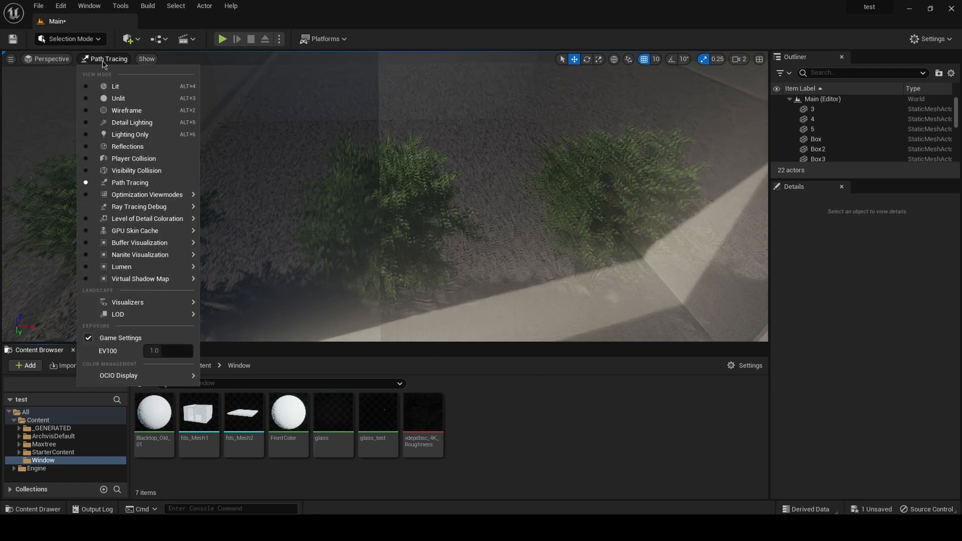
# Switch the viewport back to Lit and open the vdepdbsc_4K_Roughness texture
pyautogui.click(116, 86)
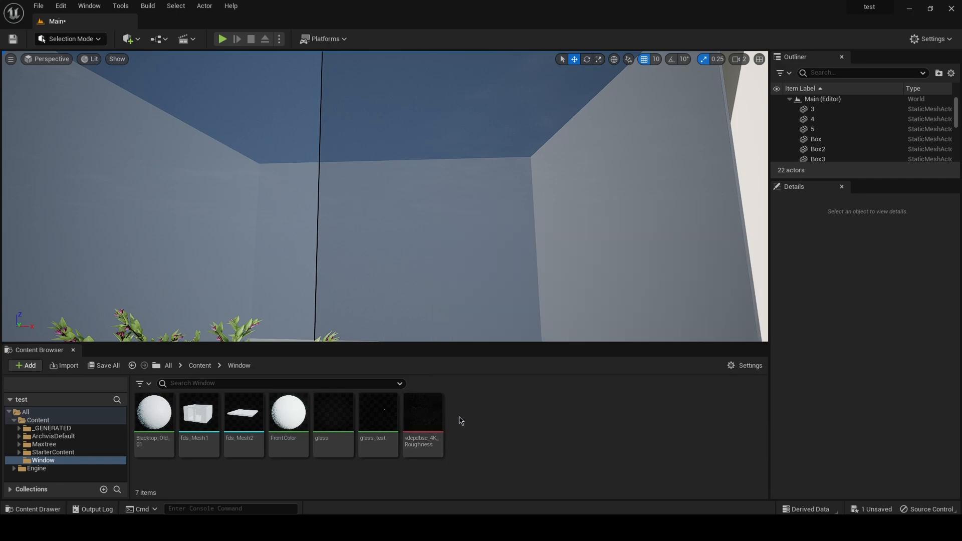
pyautogui.moveTo(421, 411)
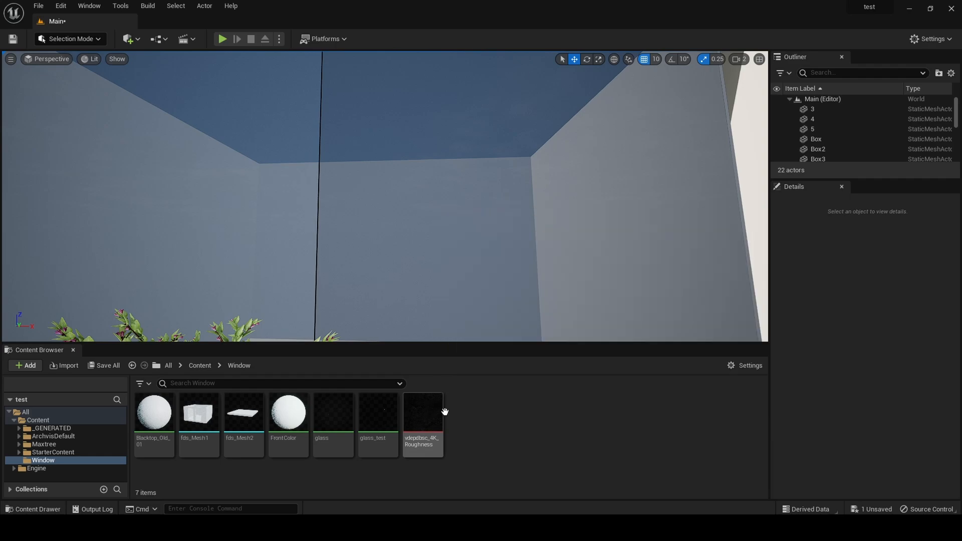
pyautogui.doubleClick(422, 411)
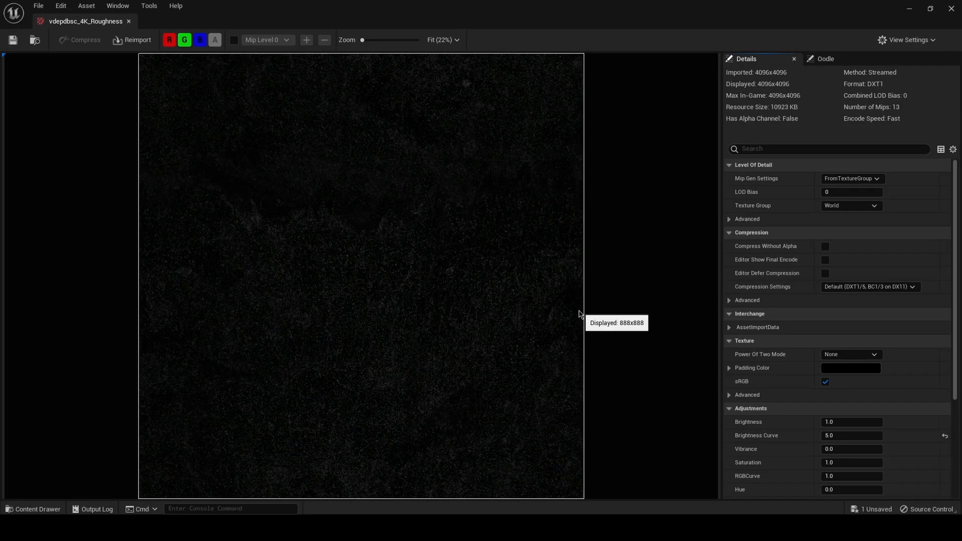
pyautogui.moveTo(584, 271)
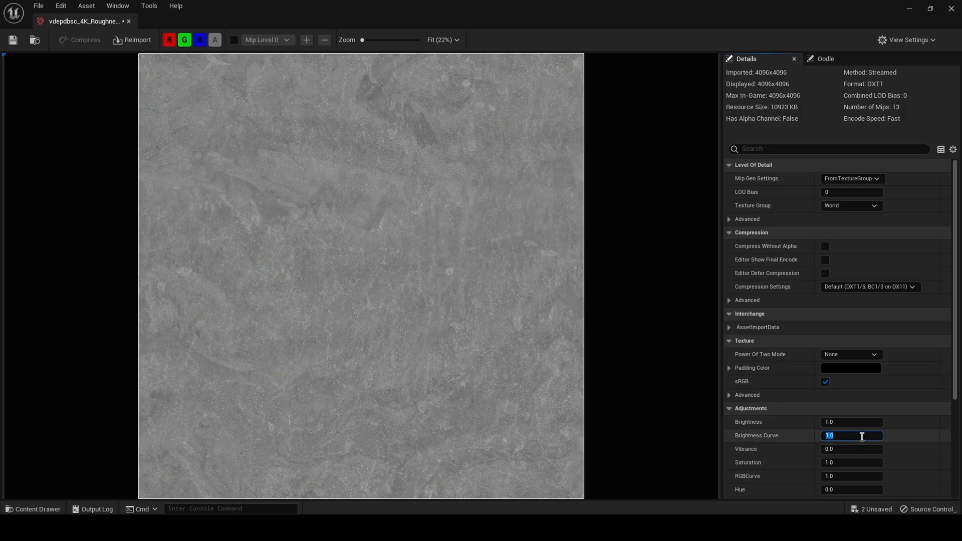
pyautogui.moveTo(587, 249)
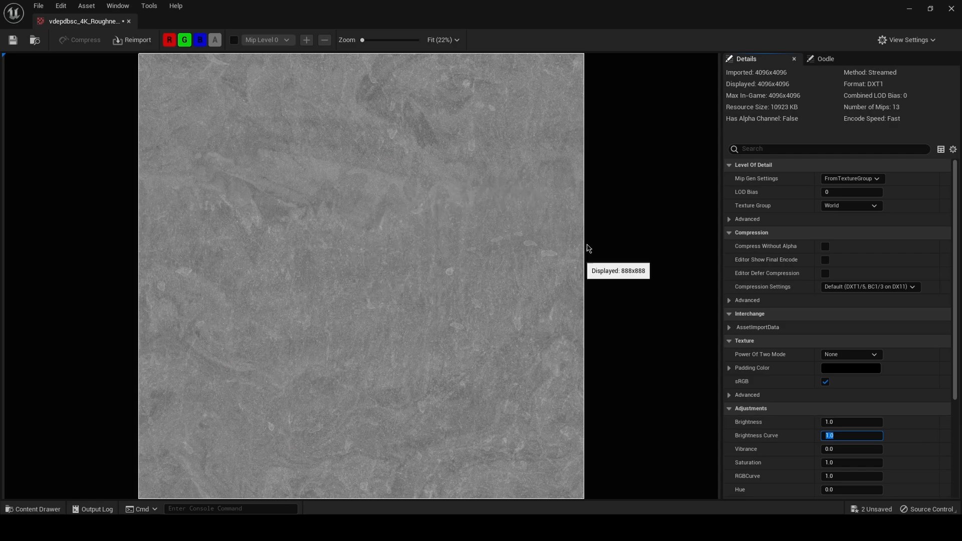
pyautogui.moveTo(408, 90)
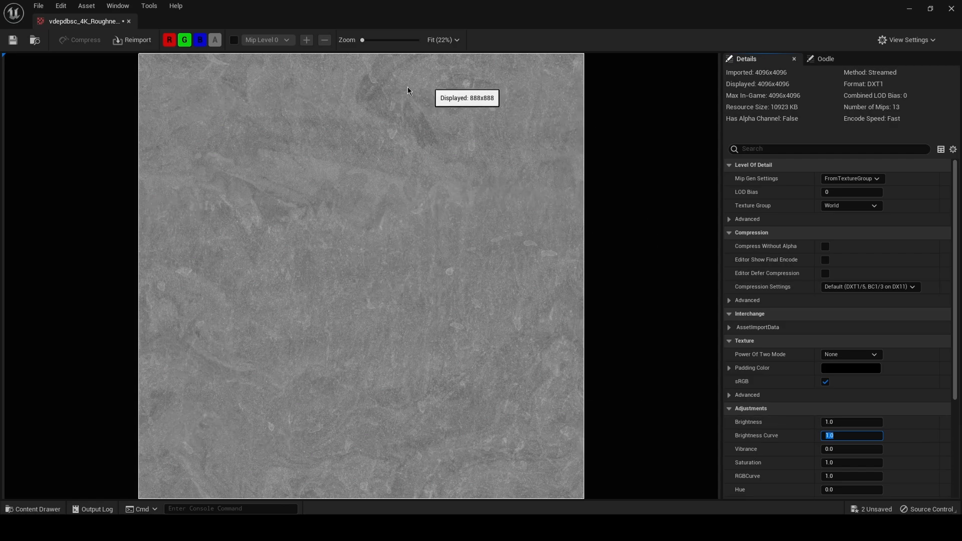
pyautogui.moveTo(424, 488)
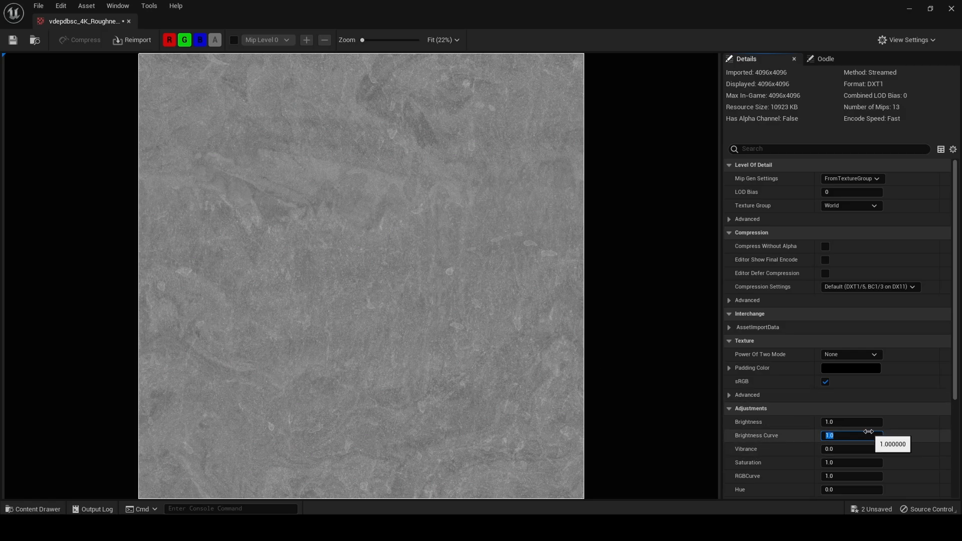
# Restore the roughness texture's brightness curve to 5.0, save all assets, and reopen the glass material
pyautogui.write('5.0')
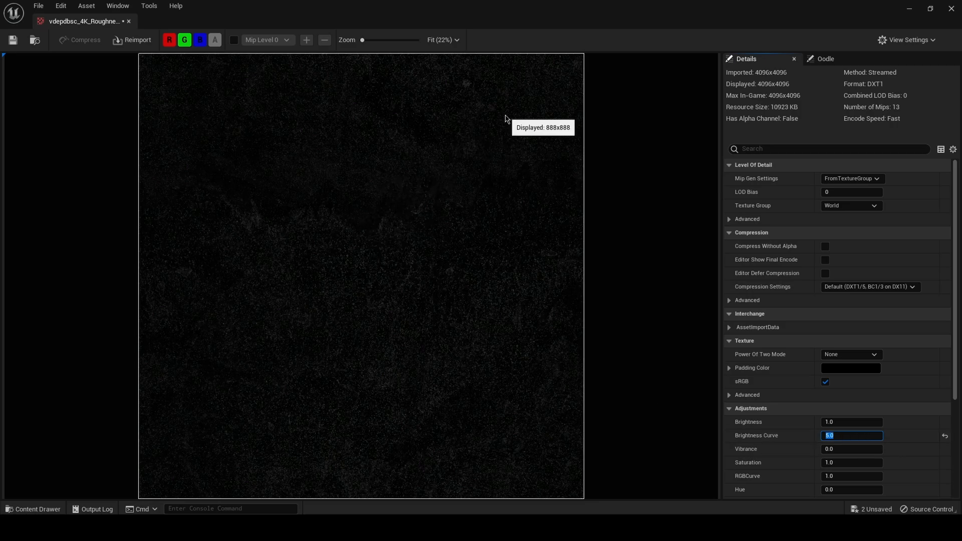
pyautogui.moveTo(229, 82)
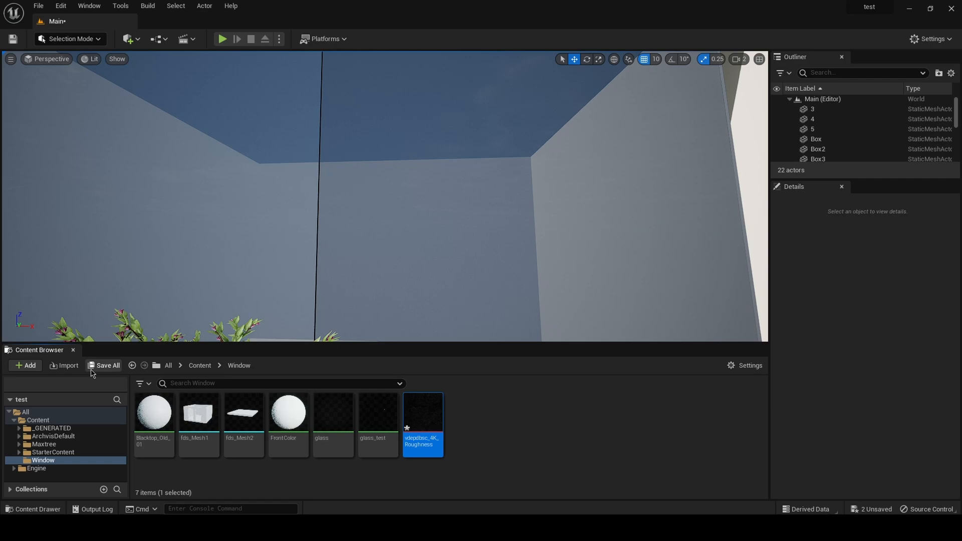
pyautogui.click(104, 365)
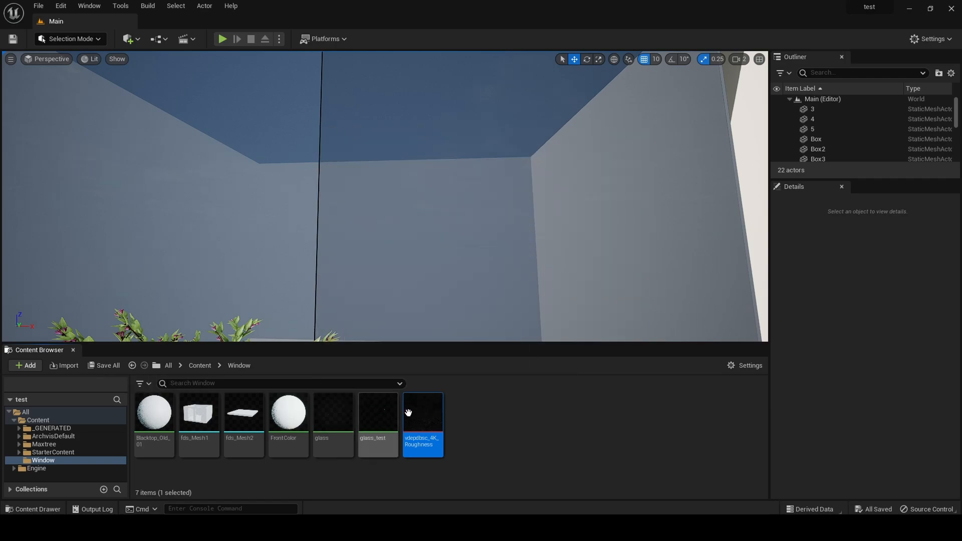
pyautogui.moveTo(333, 415)
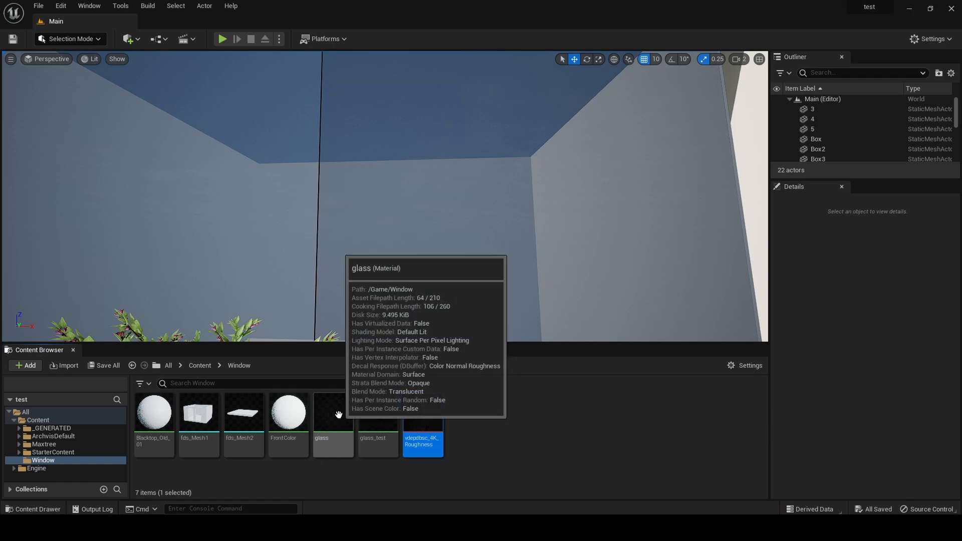
pyautogui.doubleClick(320, 411)
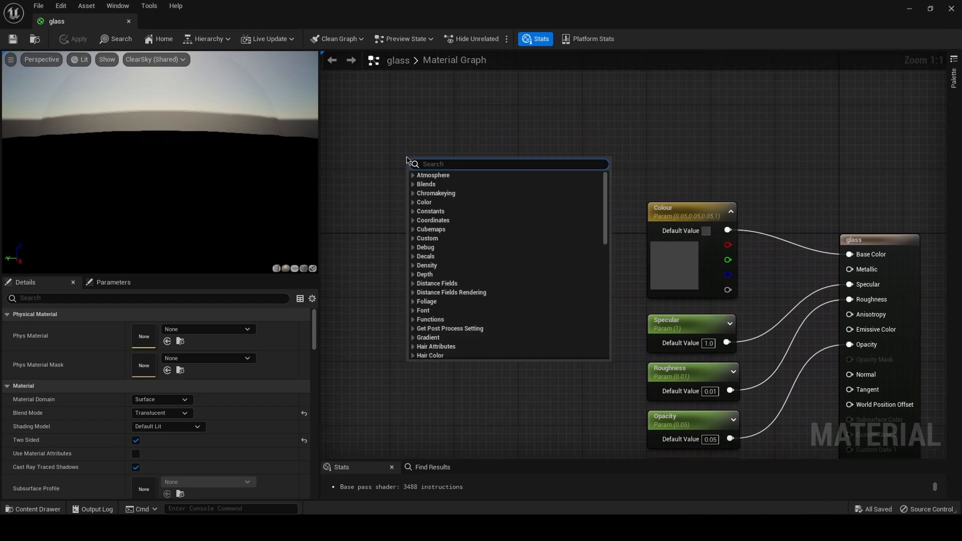
# Add a TextureCoordinate node to the glass graph and search for a scalar parameter node
pyautogui.write('texture coor')
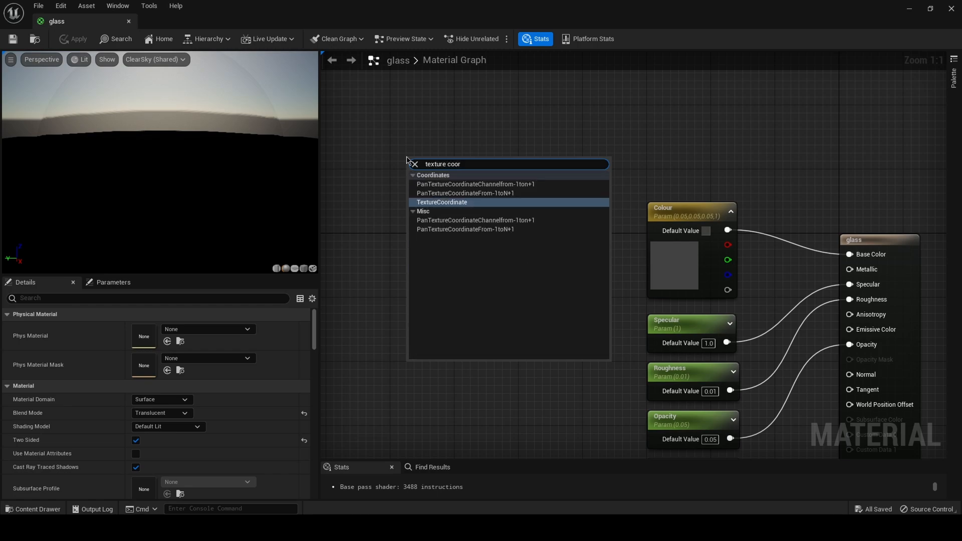
pyautogui.click(442, 202)
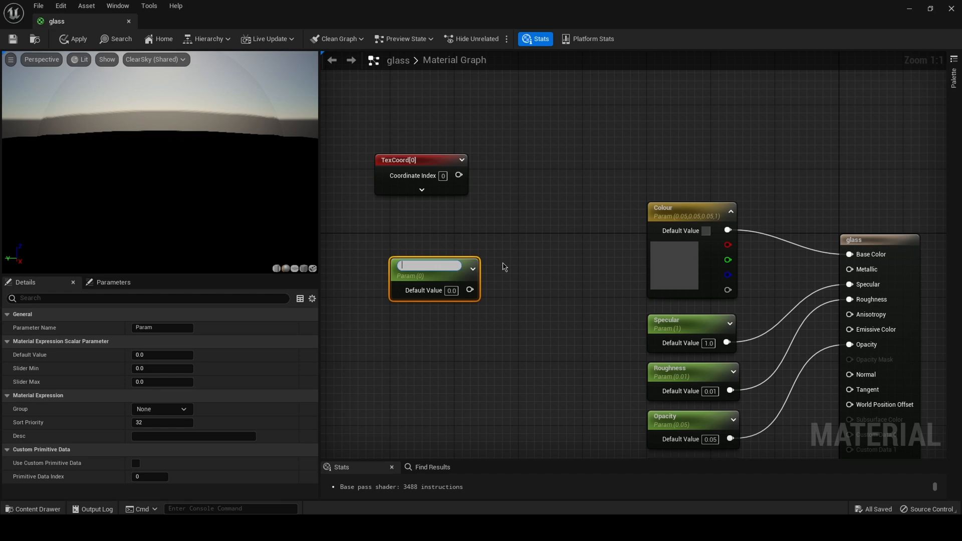
pyautogui.write('sca')
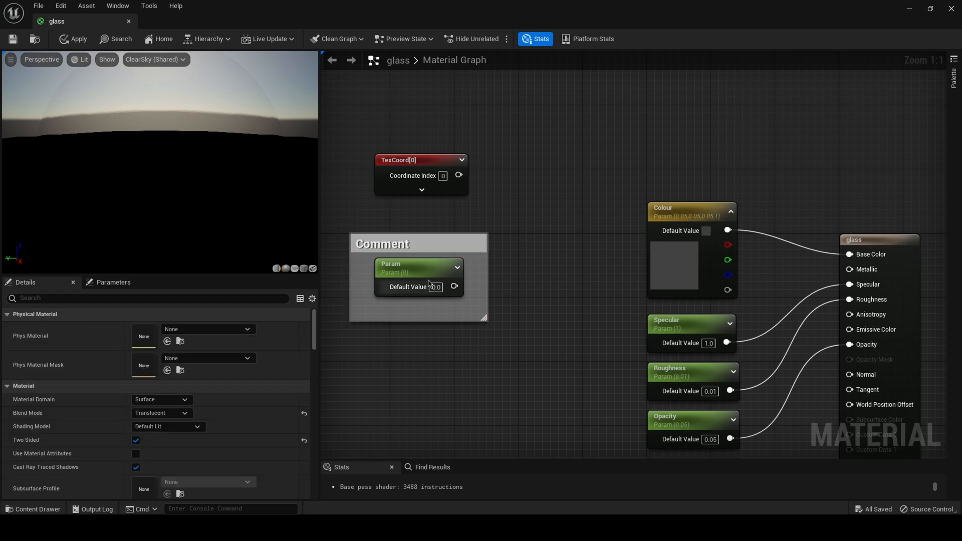
# Add a Multiply node and wire the Scale parameter into its B input
pyautogui.click(419, 267)
pyautogui.write('Scale')
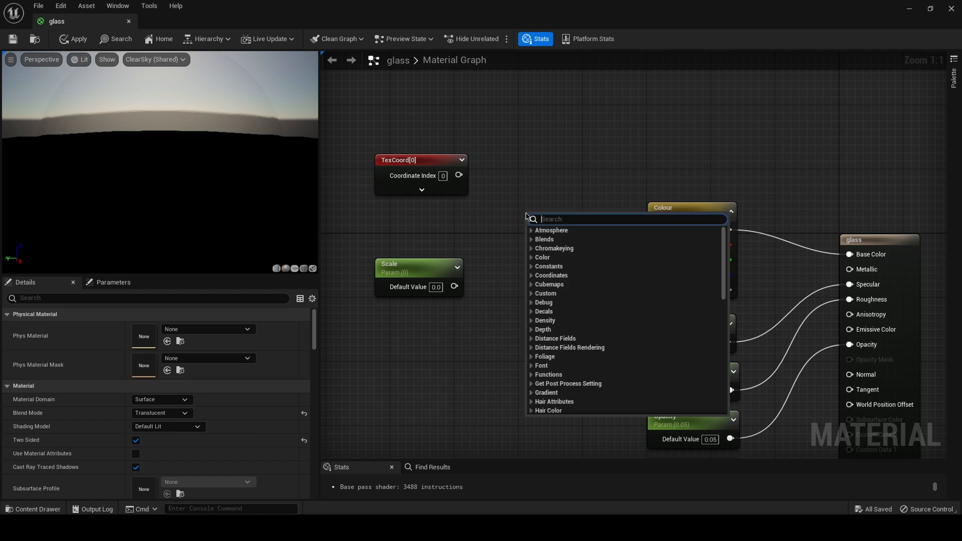
pyautogui.write('mult')
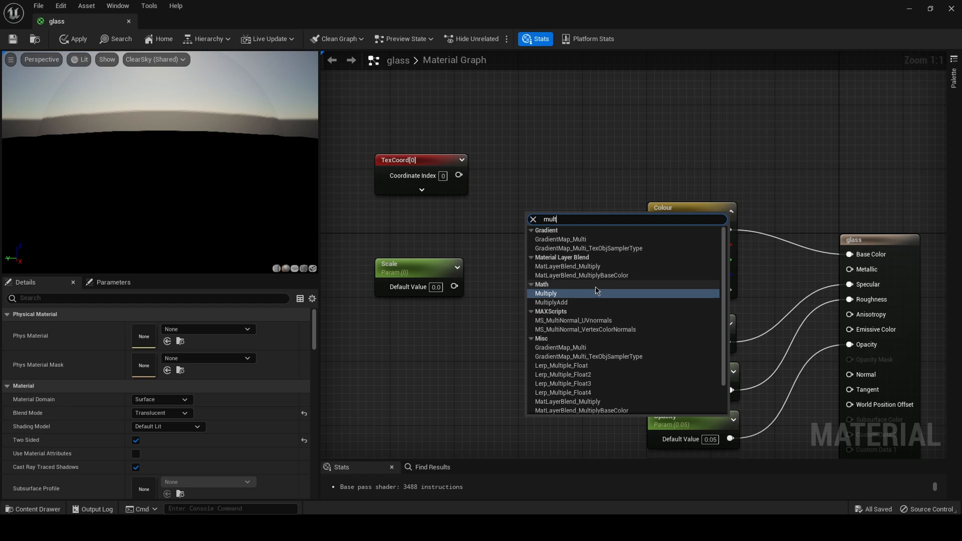
pyautogui.click(545, 293)
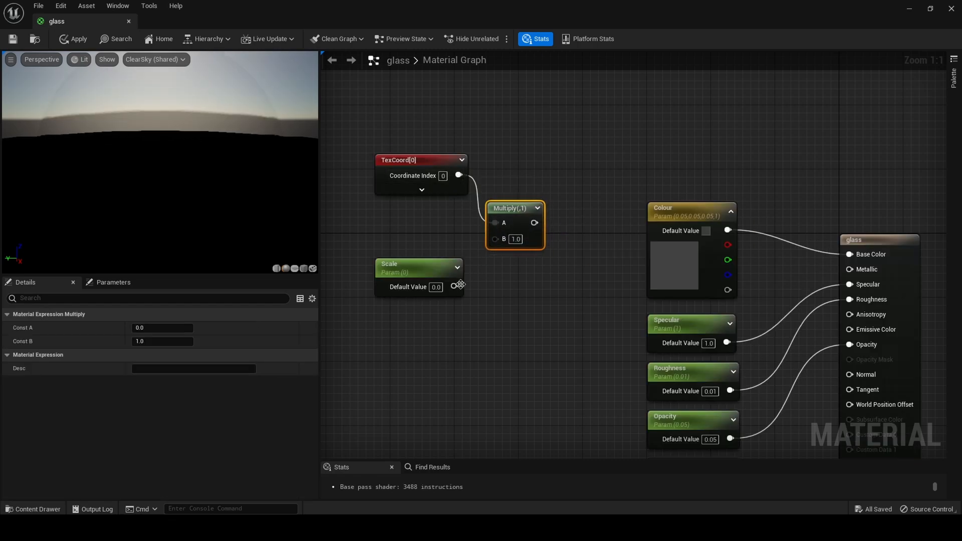
pyautogui.moveTo(454, 287); pyautogui.dragTo(494, 238)
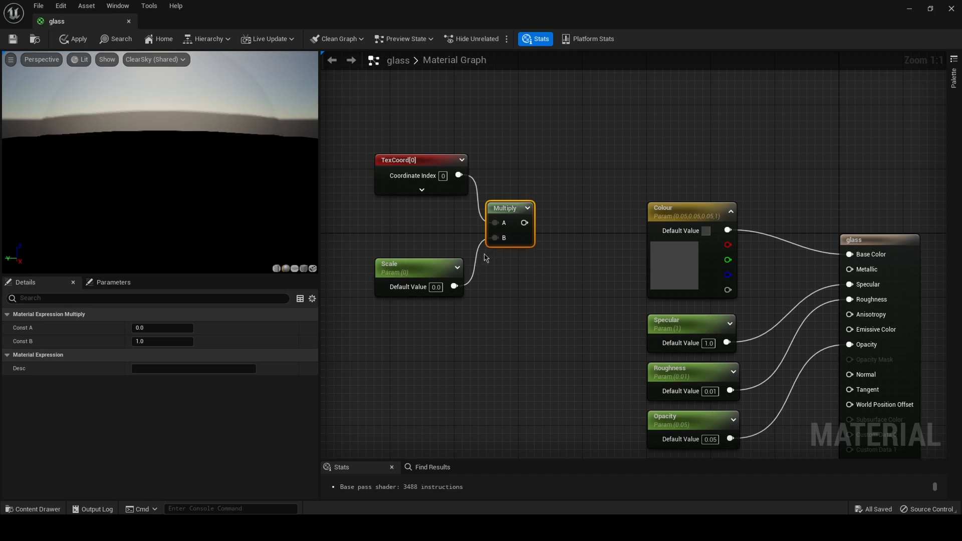
pyautogui.moveTo(499, 270)
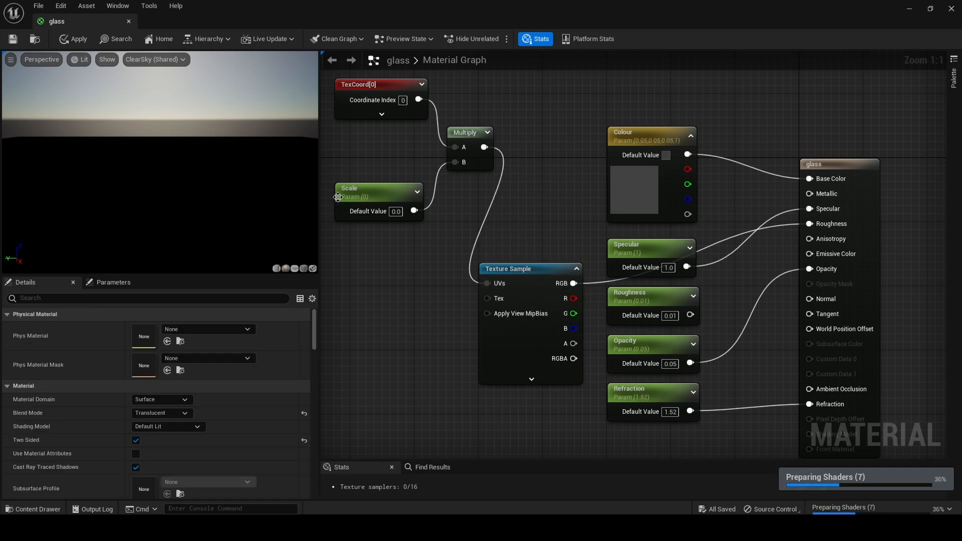
# Select the Scale parameter node and edit its Default Value in the Details panel
pyautogui.click(362, 84)
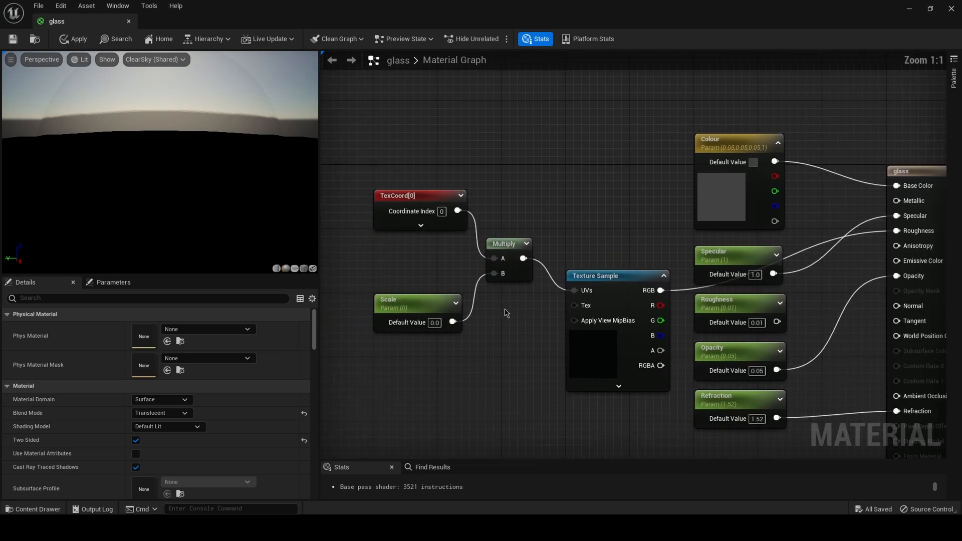
pyautogui.click(411, 301)
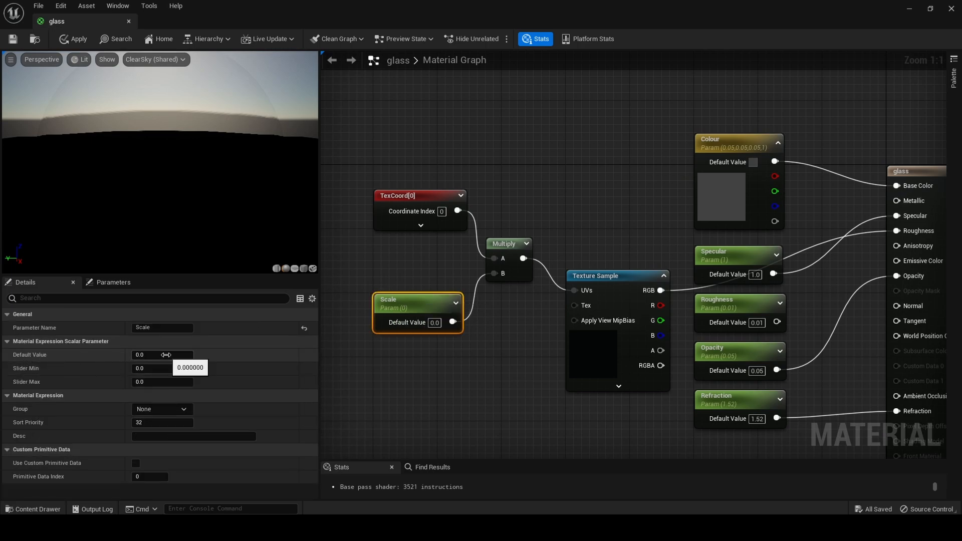
pyautogui.click(162, 355)
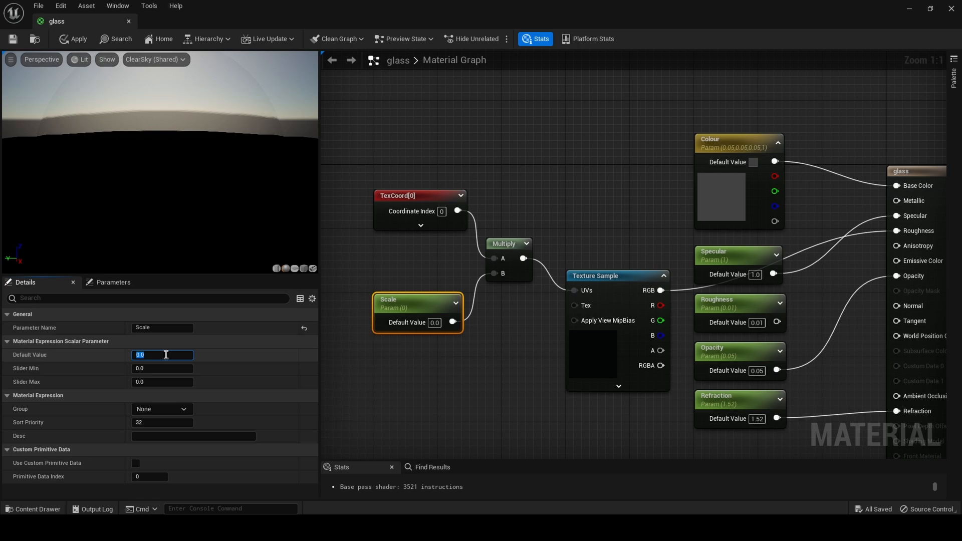
pyautogui.write('14')
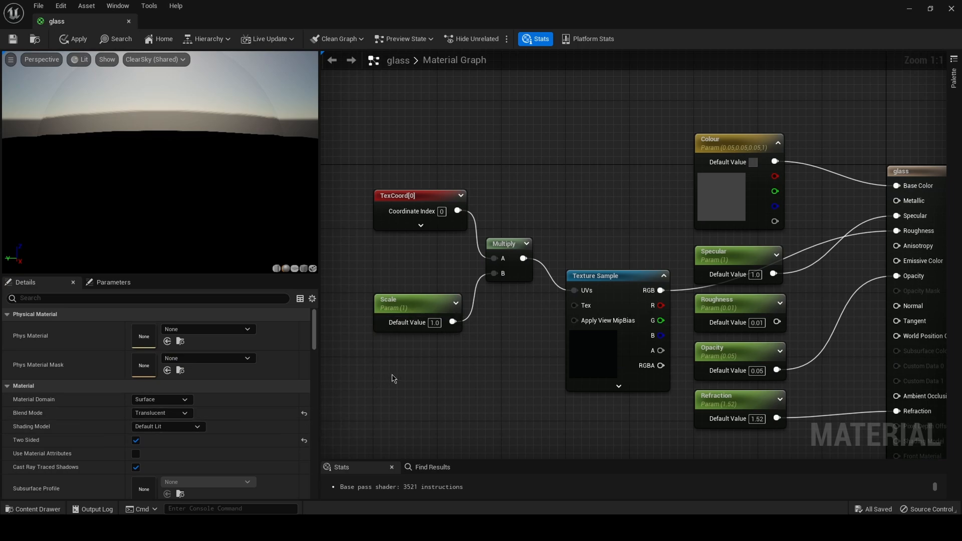
pyautogui.moveTo(445, 355)
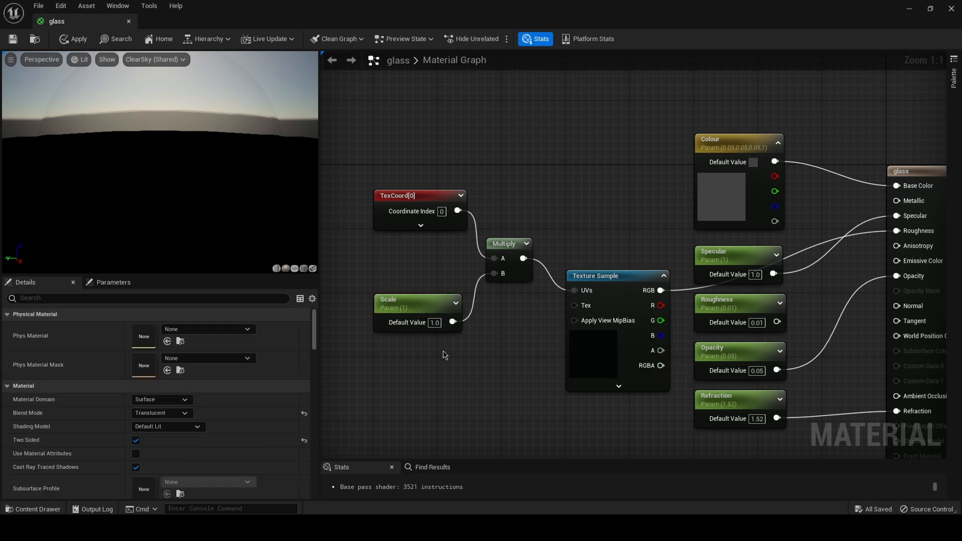
pyautogui.click(417, 303)
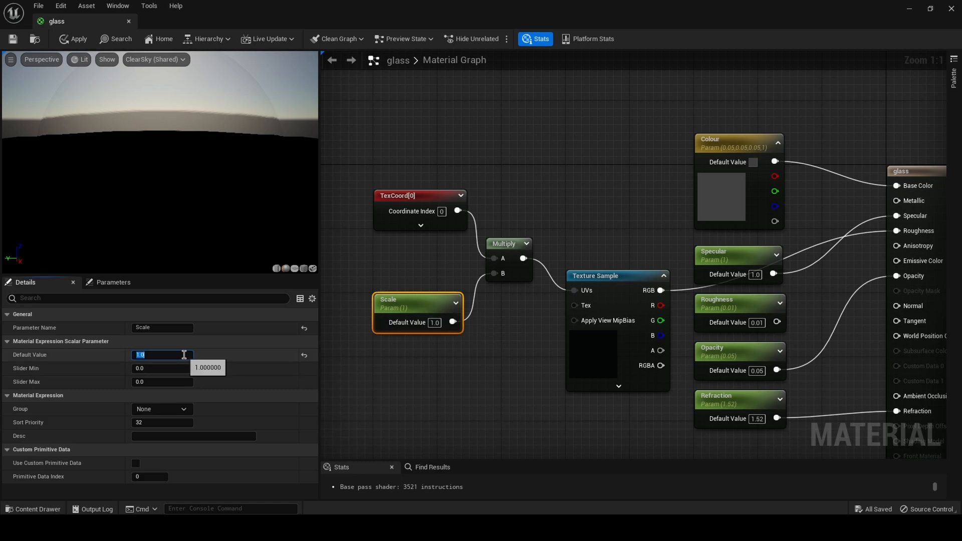
pyautogui.write('10.0')
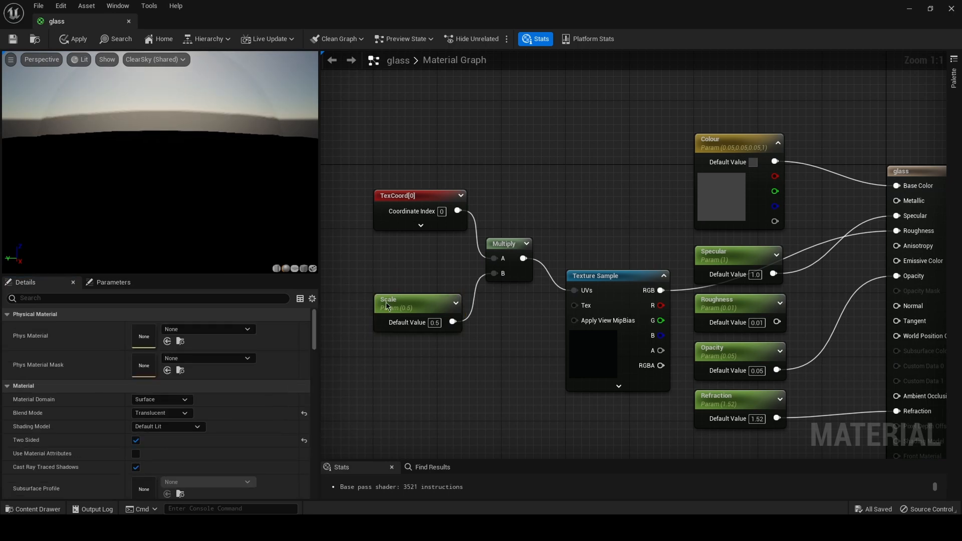
# Apply the material changes, reopen the glass material, and set Scale's default to 0.2
pyautogui.click(73, 38)
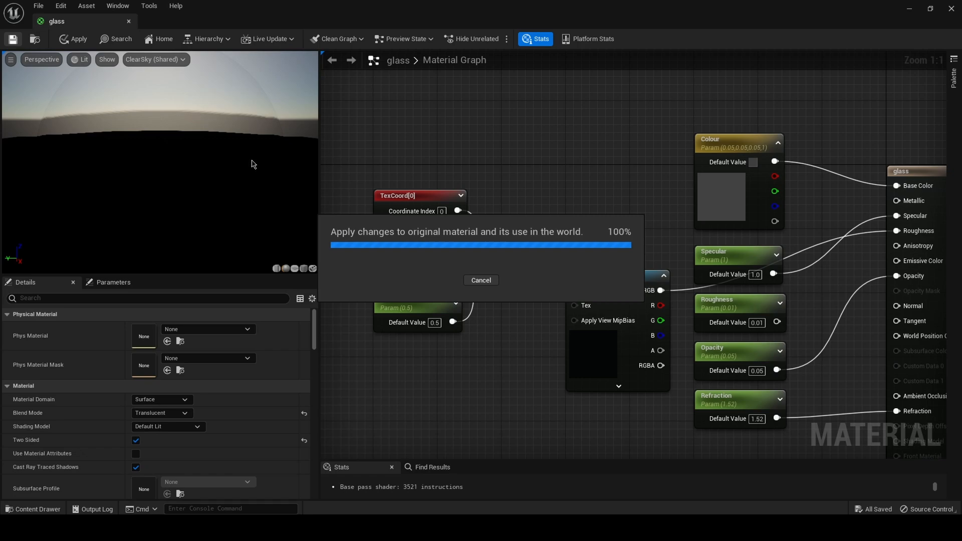
pyautogui.moveTo(474, 161)
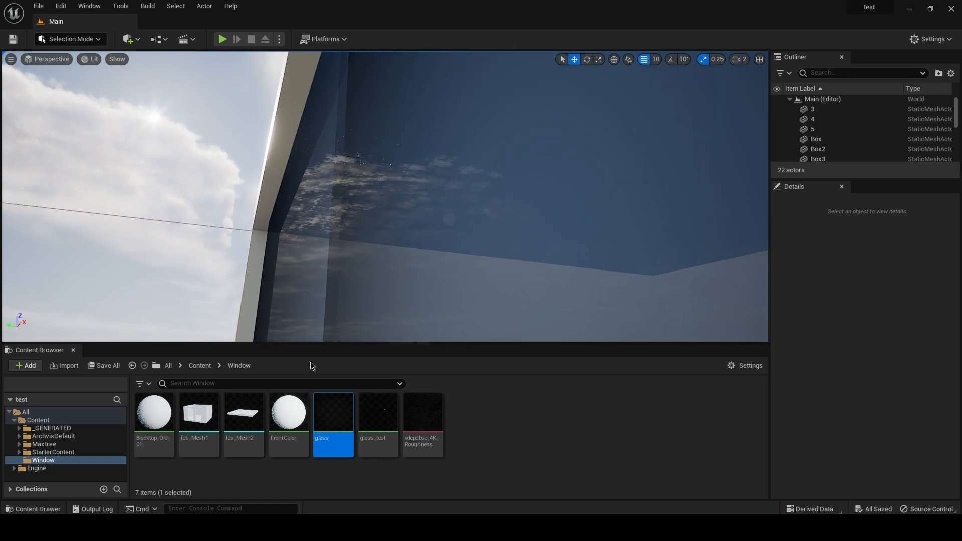
pyautogui.doubleClick(333, 412)
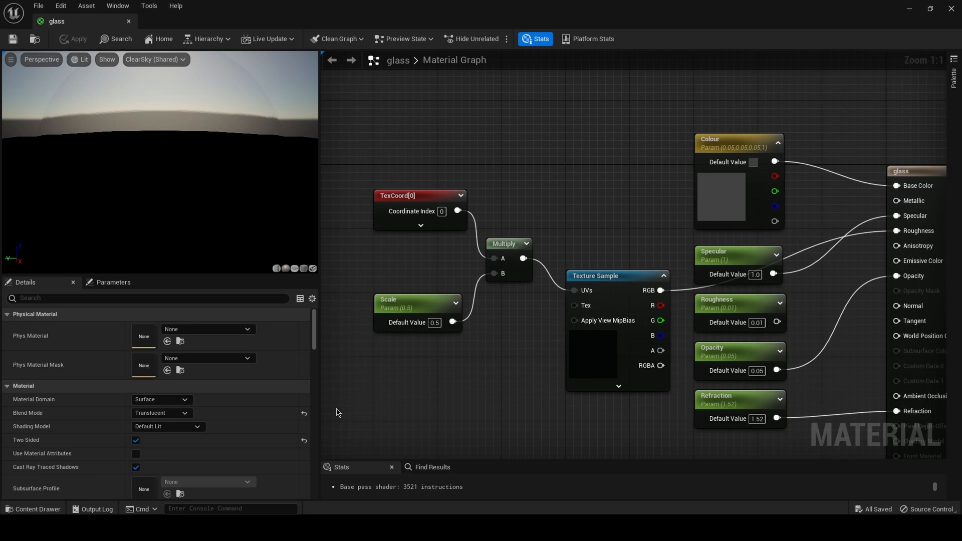
pyautogui.click(417, 307)
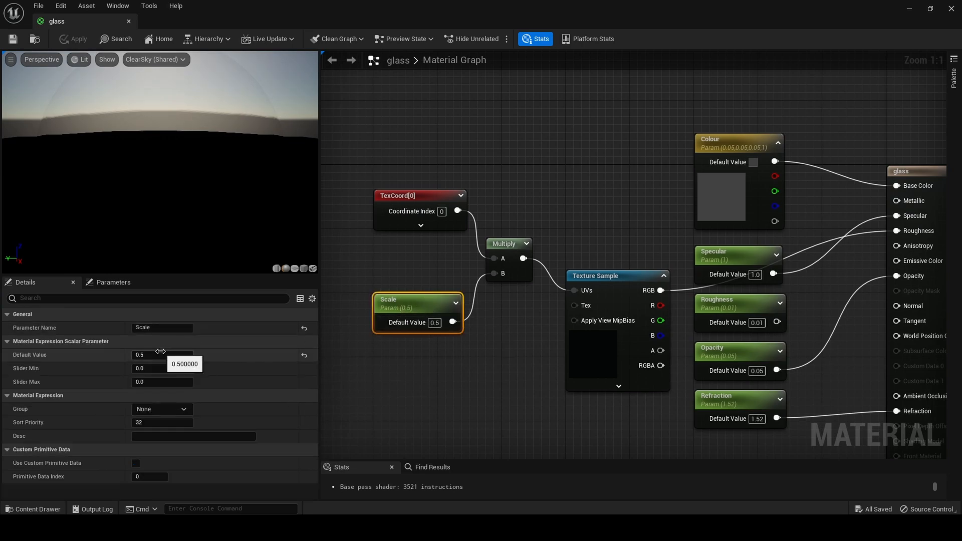
pyautogui.write('0.2')
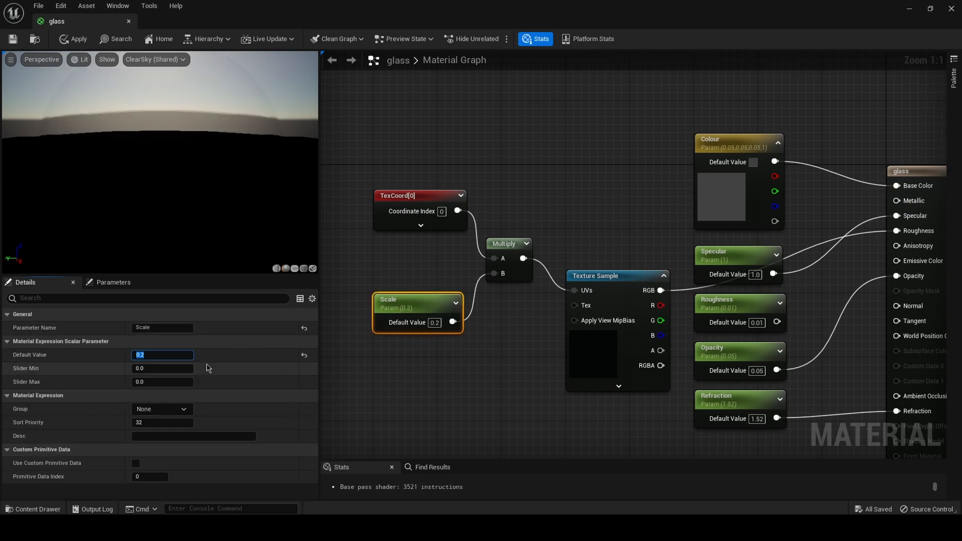
pyautogui.moveTo(13, 38)
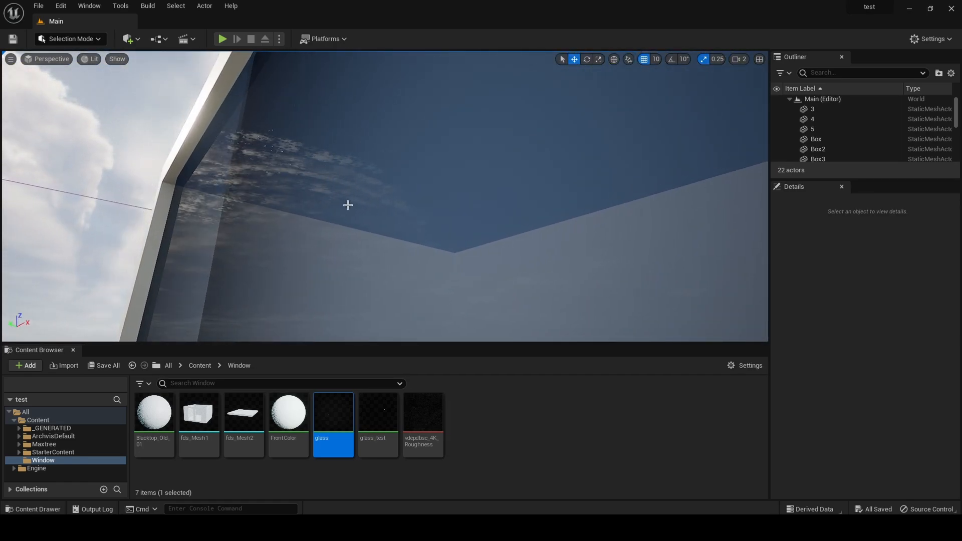
# Switch the level viewport to Path Tracing to inspect the glass, revisiting the view mode list
pyautogui.click(90, 59)
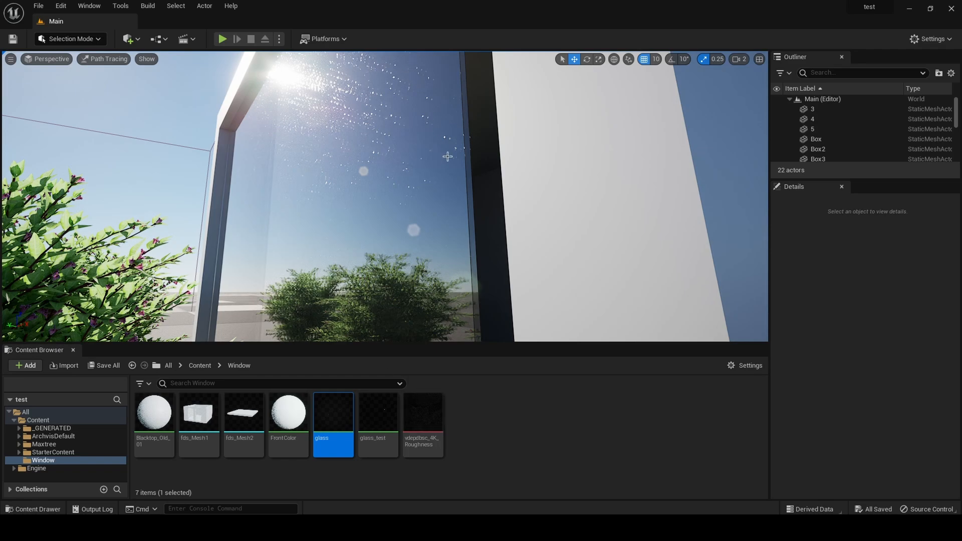
pyautogui.moveTo(391, 241)
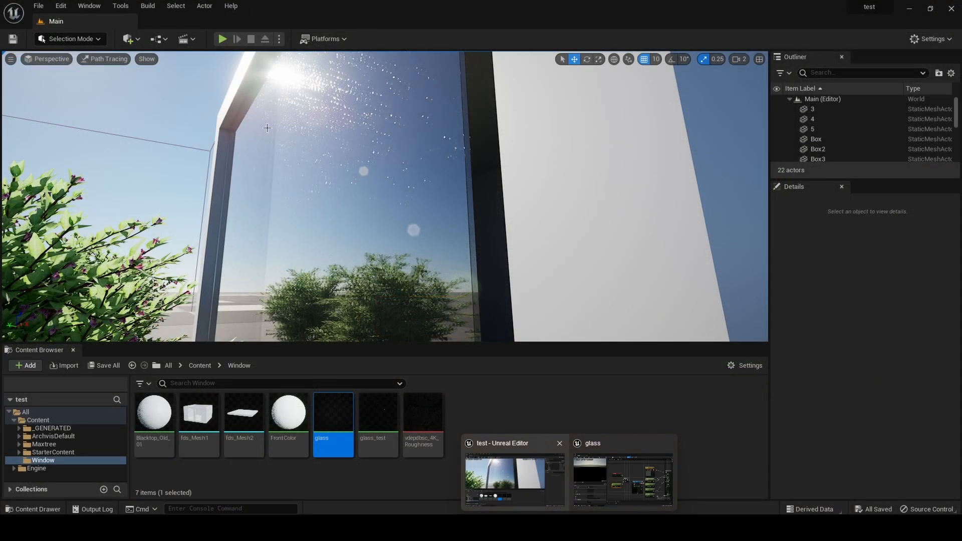
pyautogui.moveTo(364, 76)
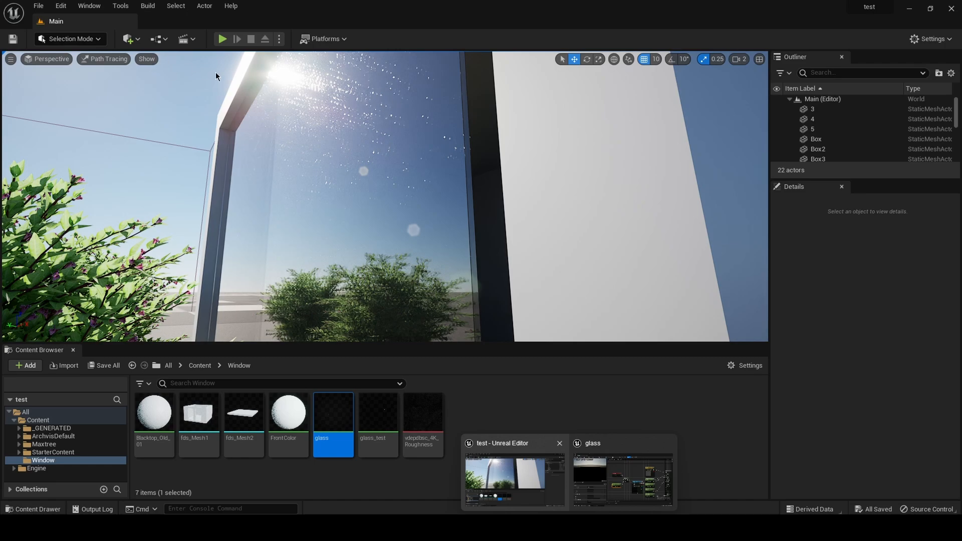
pyautogui.moveTo(435, 197)
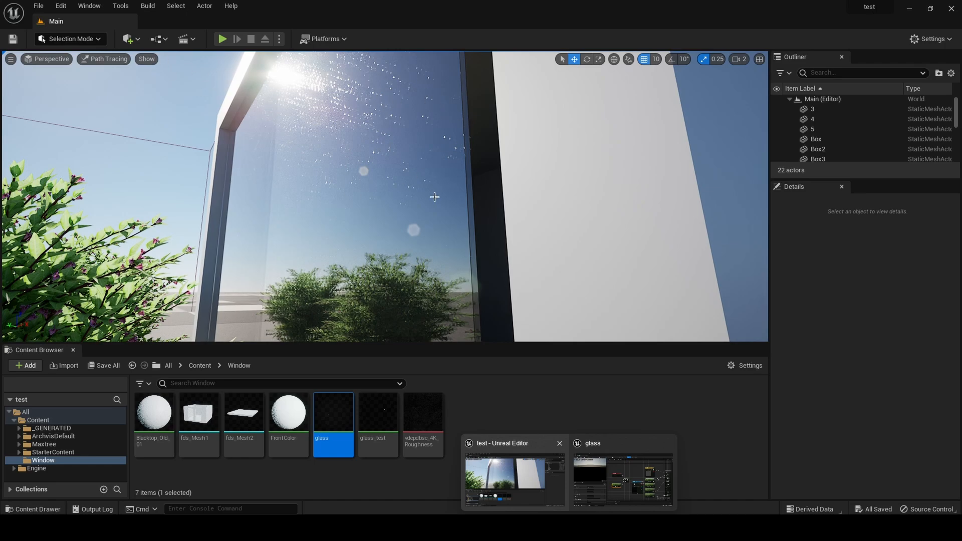
pyautogui.moveTo(356, 116)
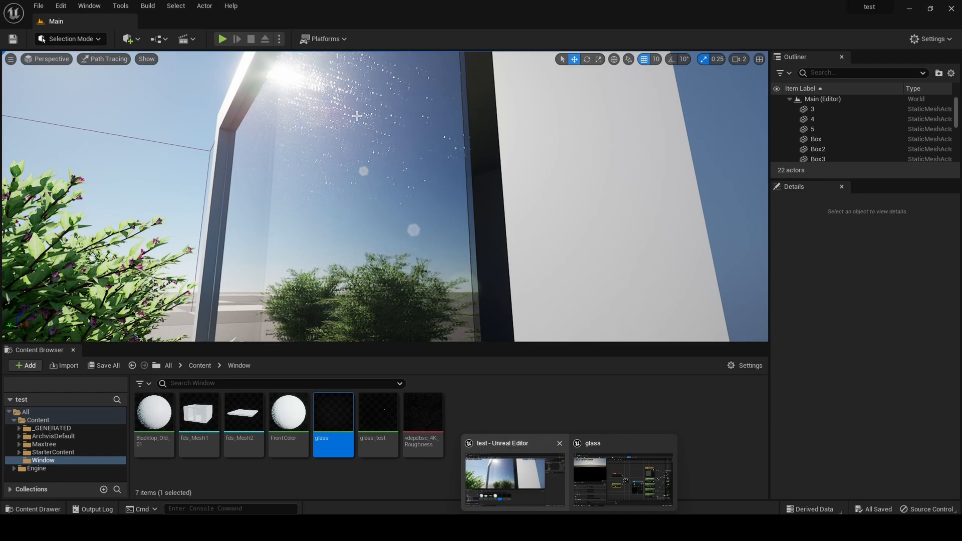
pyautogui.moveTo(381, 153)
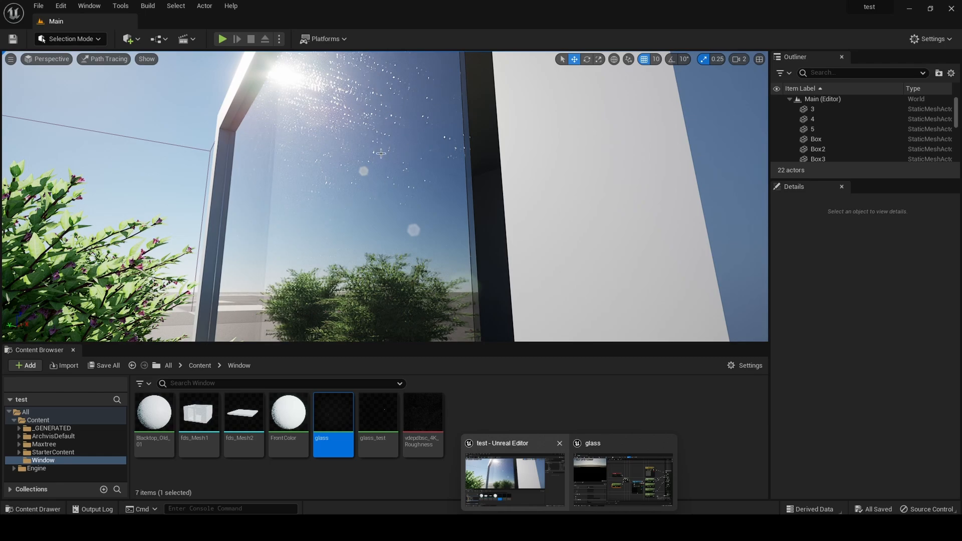
pyautogui.moveTo(411, 148)
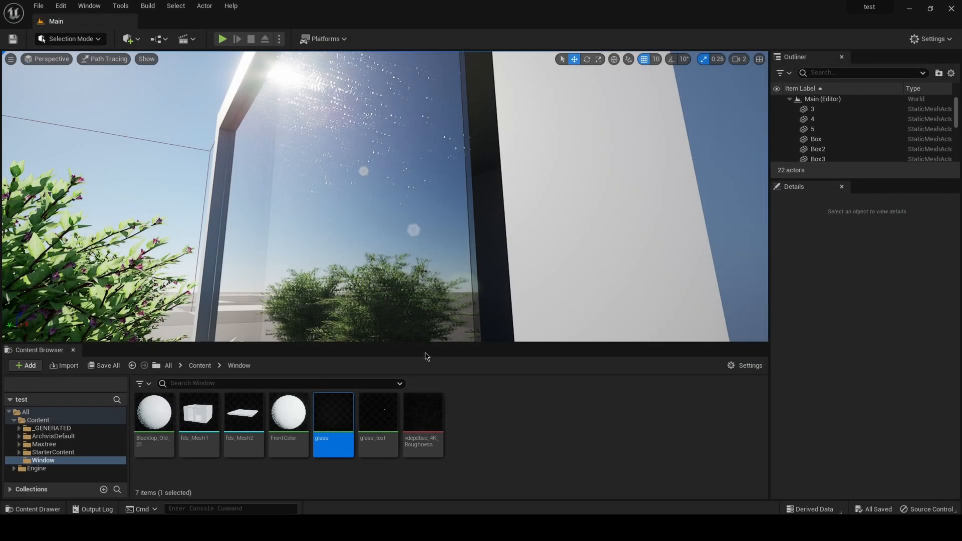
pyautogui.click(107, 59)
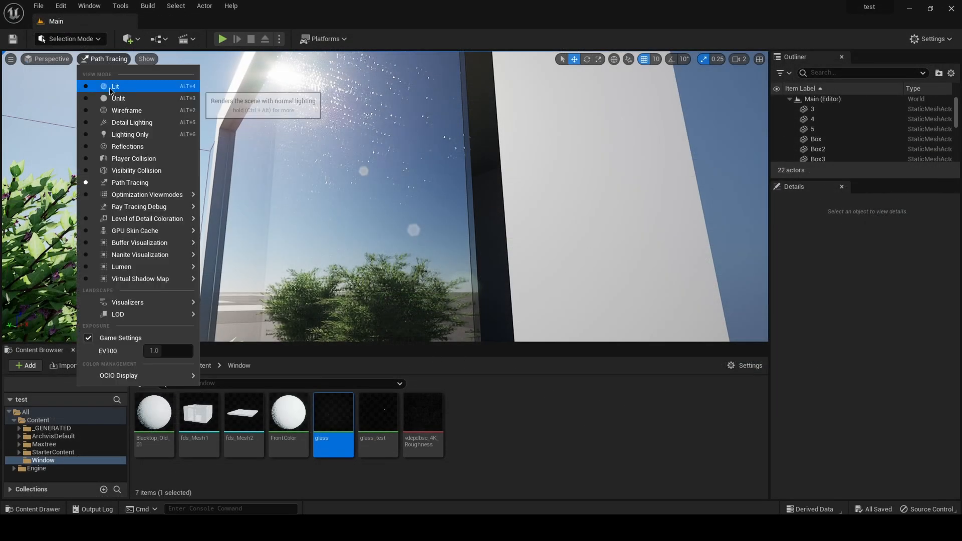